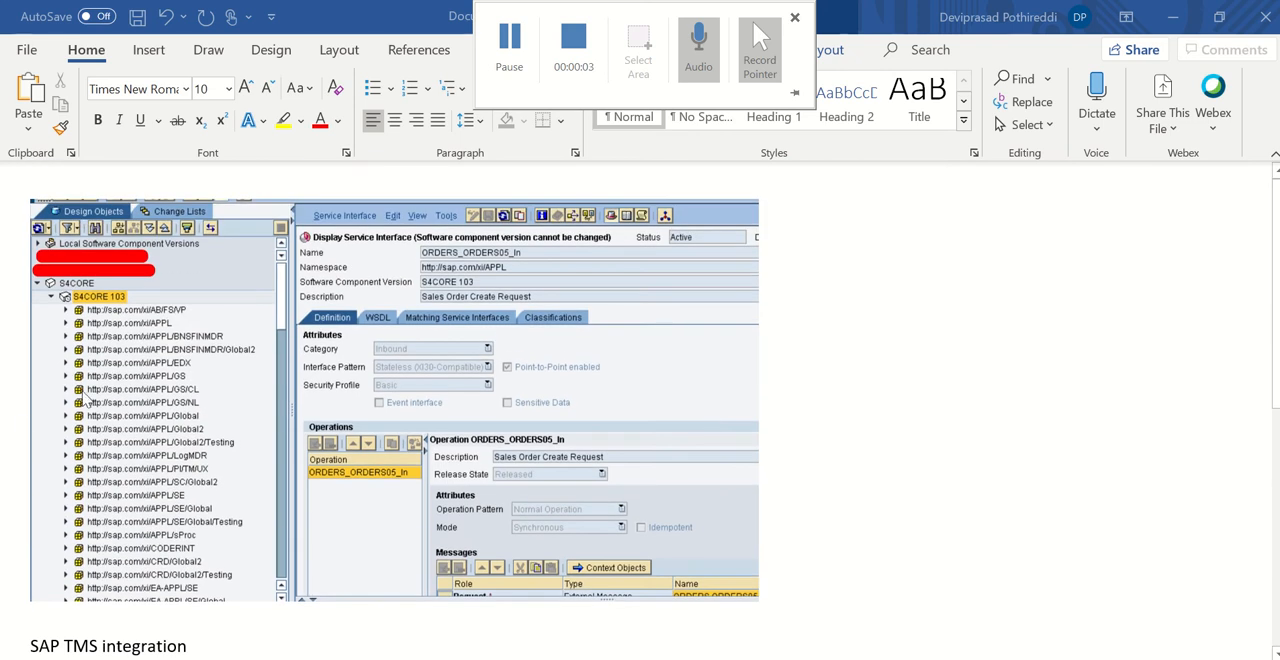
{"action": "mouse_move", "coordinate": [172, 384]}
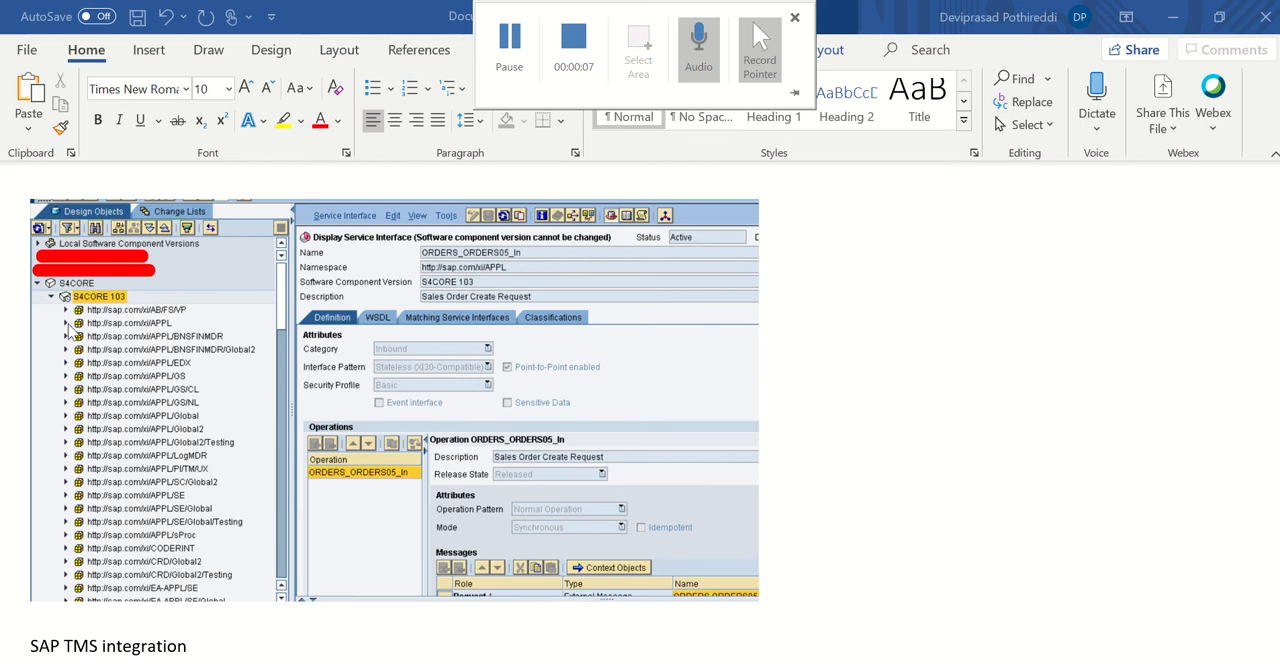
{"action": "mouse_move", "coordinate": [148, 482]}
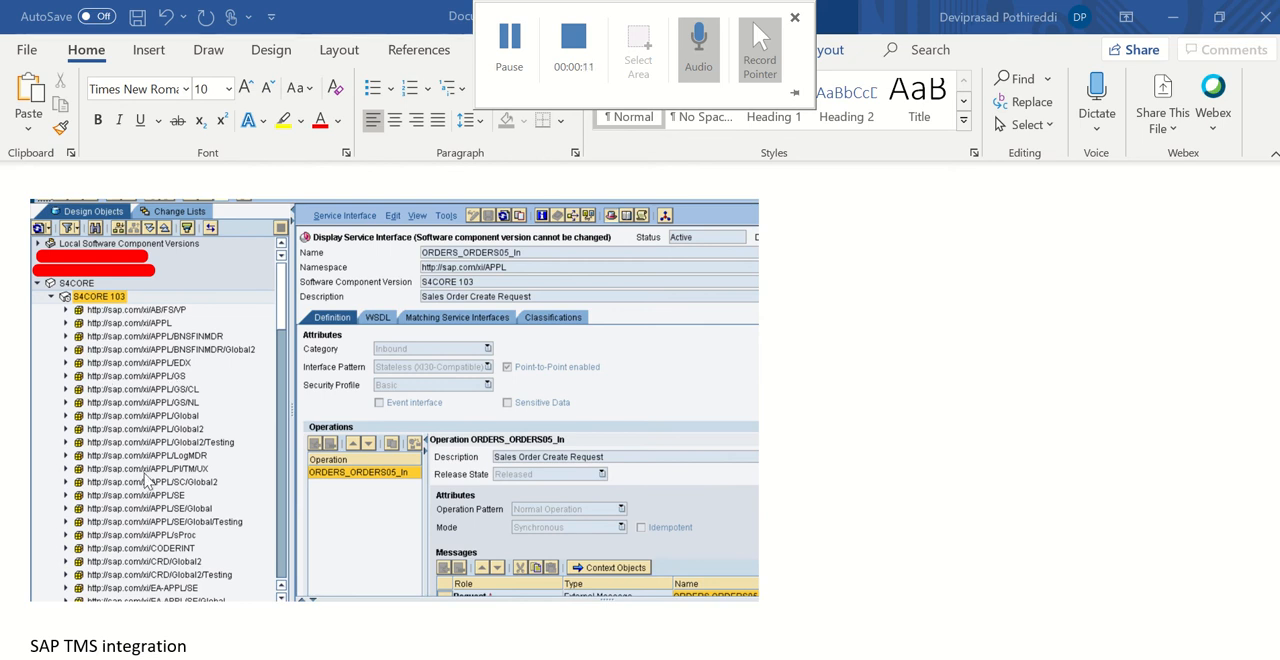
Step: Show the Namespace column's filter choices scrolled down to the TMS/UX and TRM values
{"action": "scroll", "scroll_direction": "down", "scroll_amount": 3}
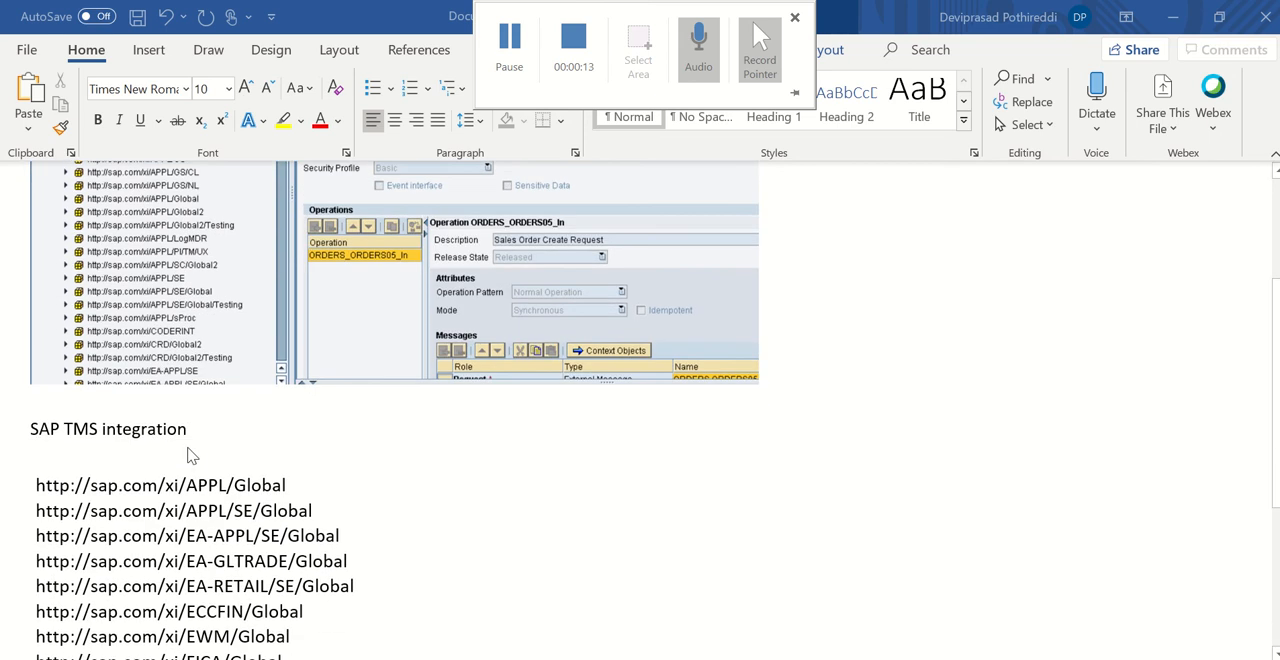
{"action": "scroll", "scroll_direction": "down", "scroll_amount": 3}
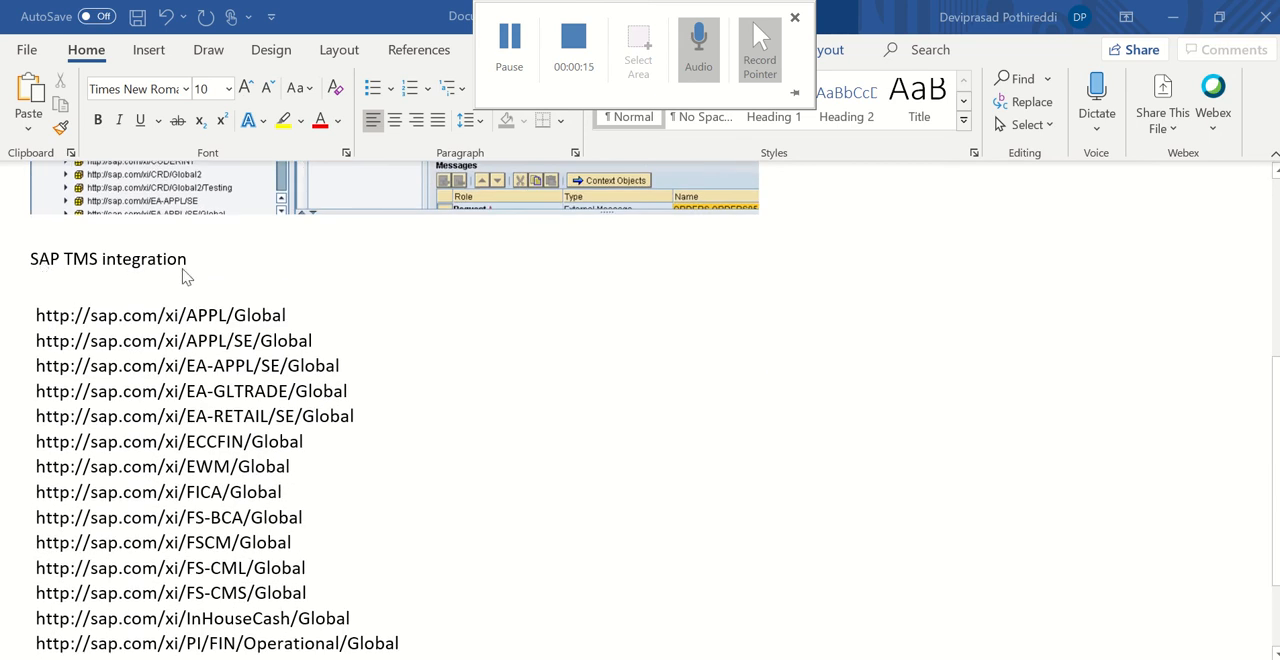
{"action": "scroll", "scroll_direction": "down", "scroll_amount": 3}
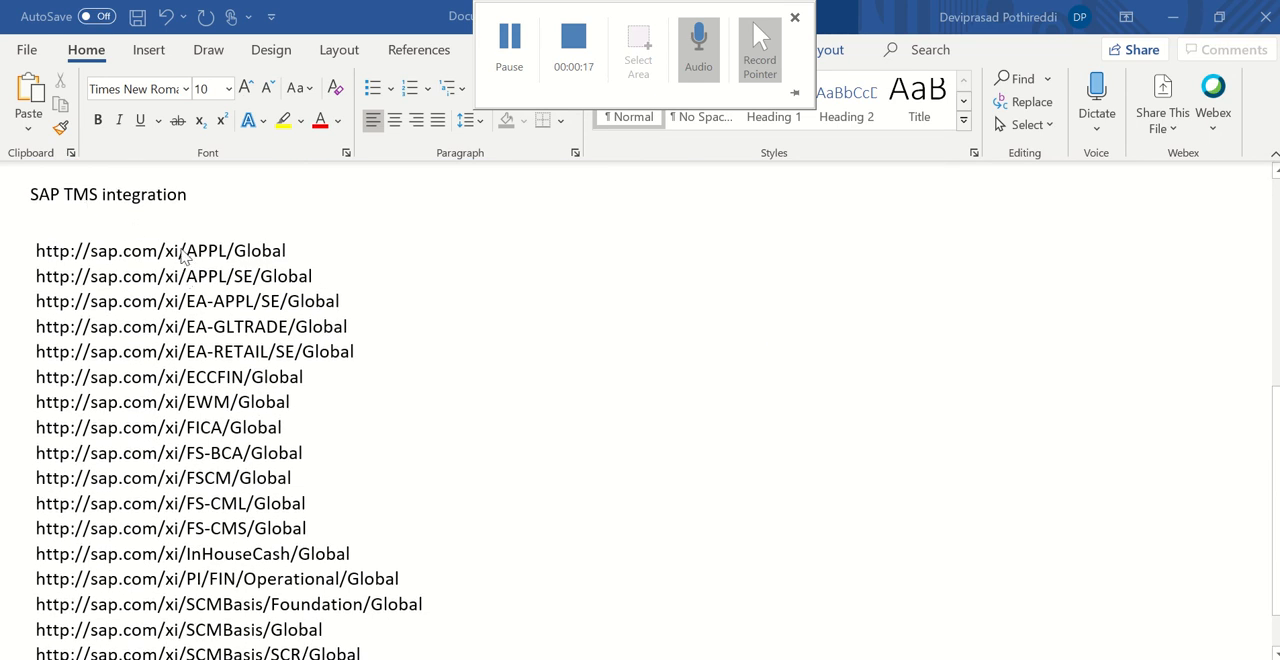
{"action": "scroll", "scroll_direction": "down", "scroll_amount": 3}
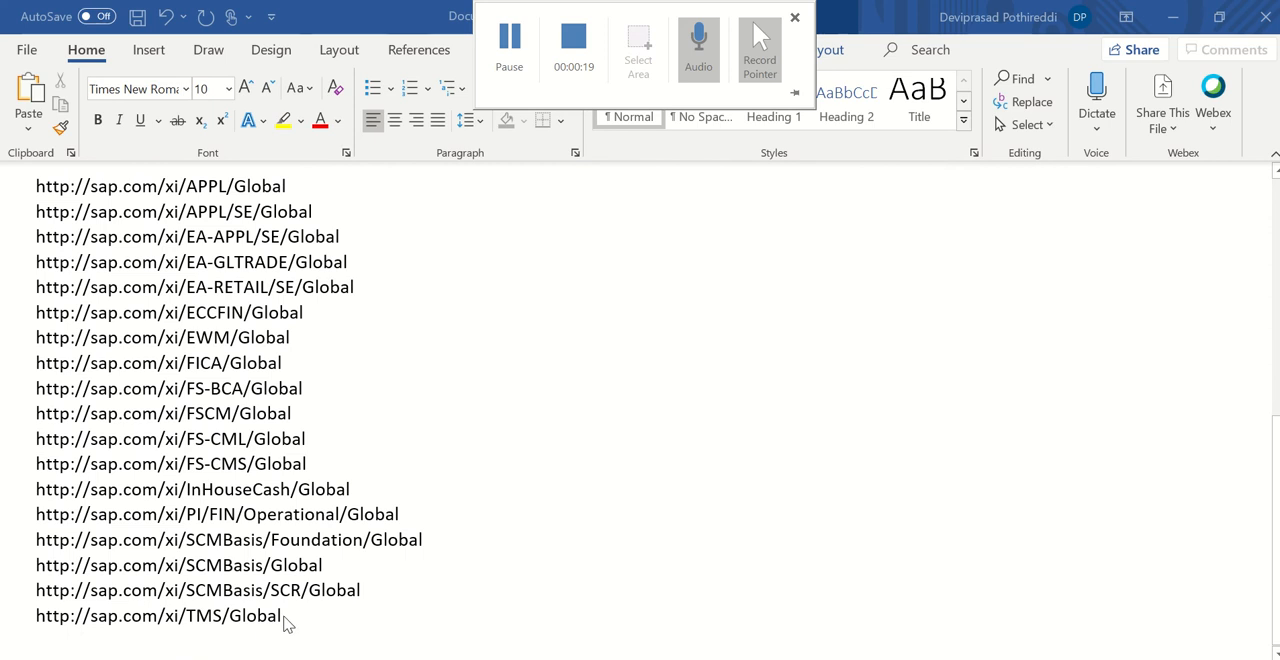
{"action": "mouse_move", "coordinate": [196, 582]}
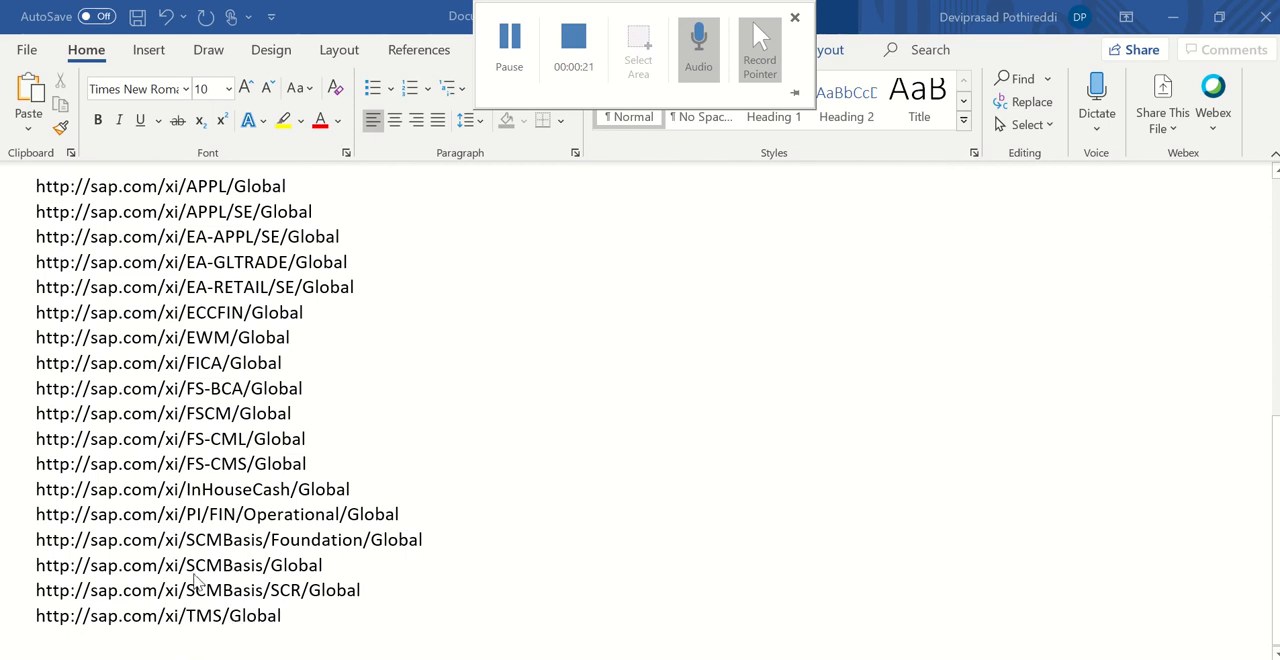
{"action": "mouse_move", "coordinate": [208, 514]}
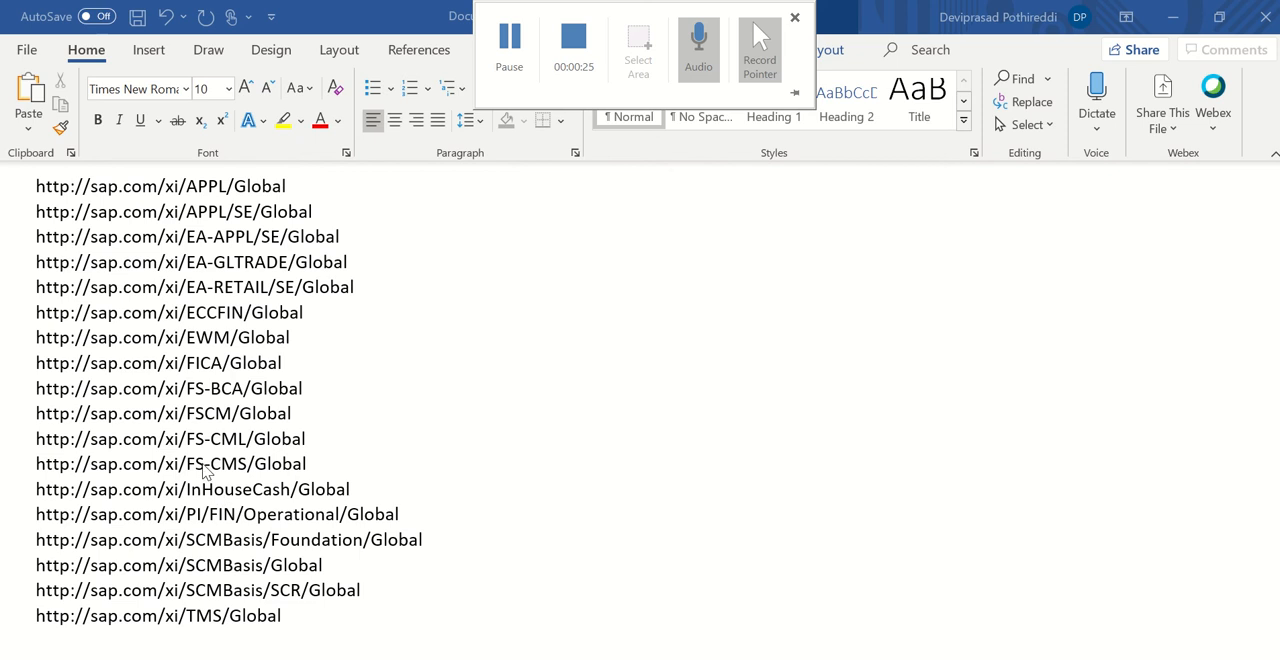
{"action": "mouse_move", "coordinate": [210, 420]}
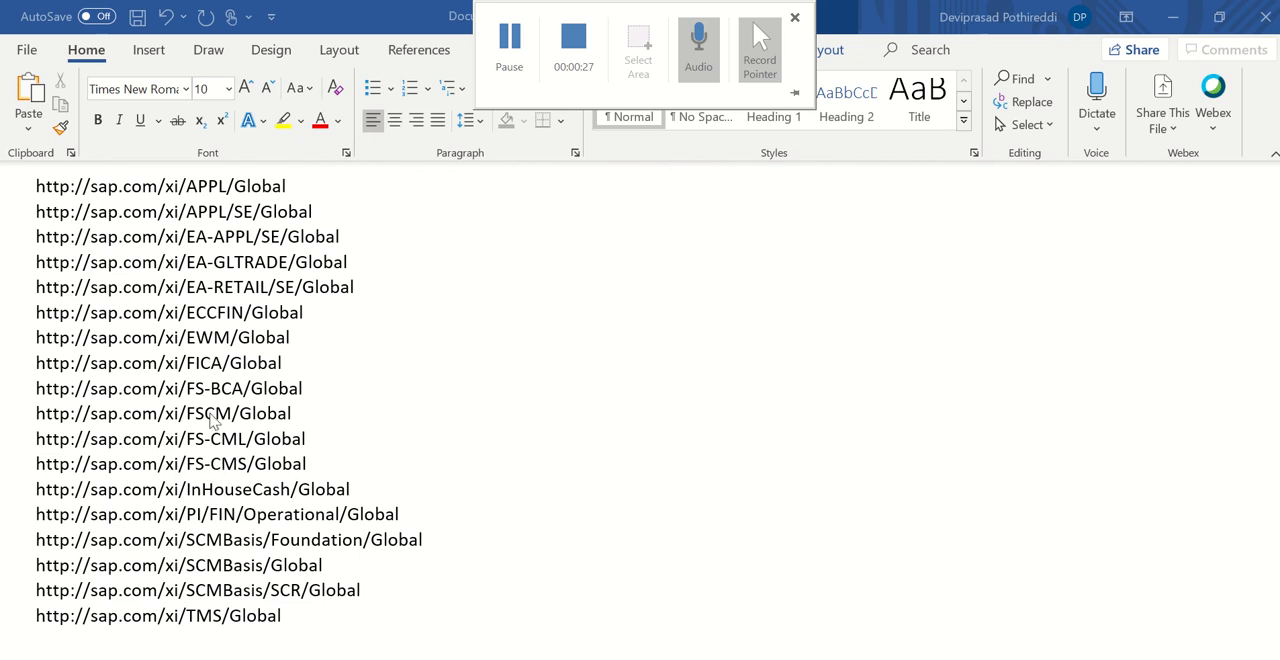
{"action": "mouse_move", "coordinate": [196, 350]}
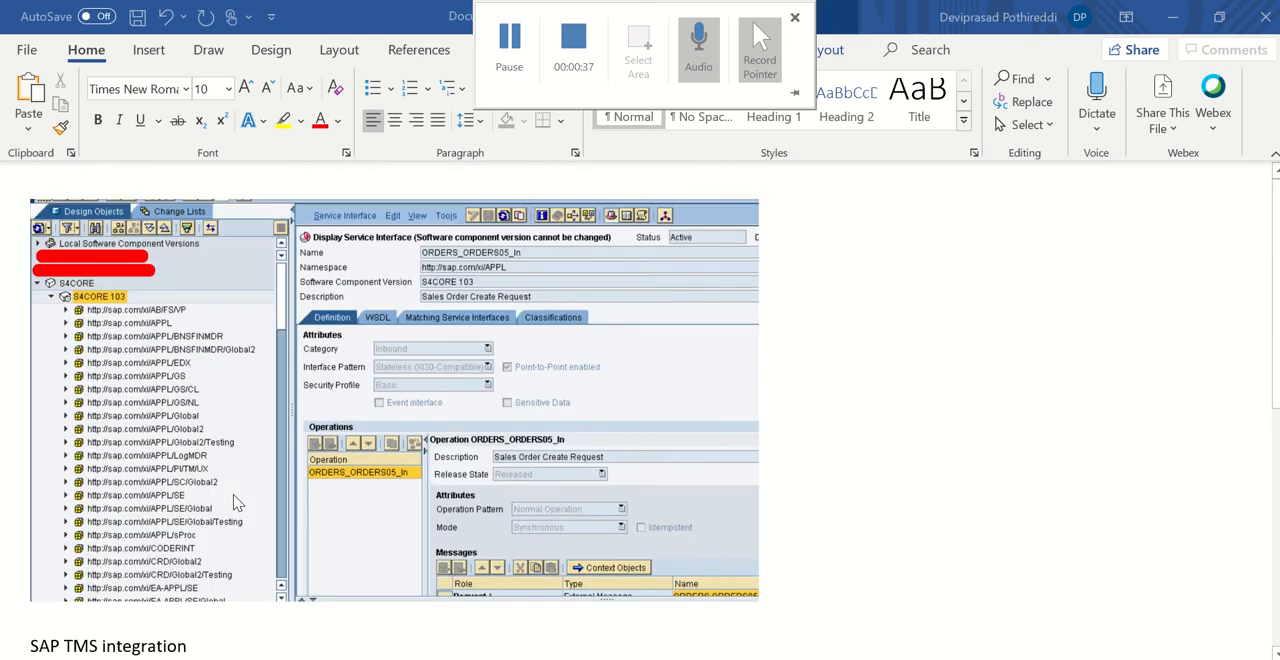
{"action": "scroll", "scroll_direction": "down", "scroll_amount": 3}
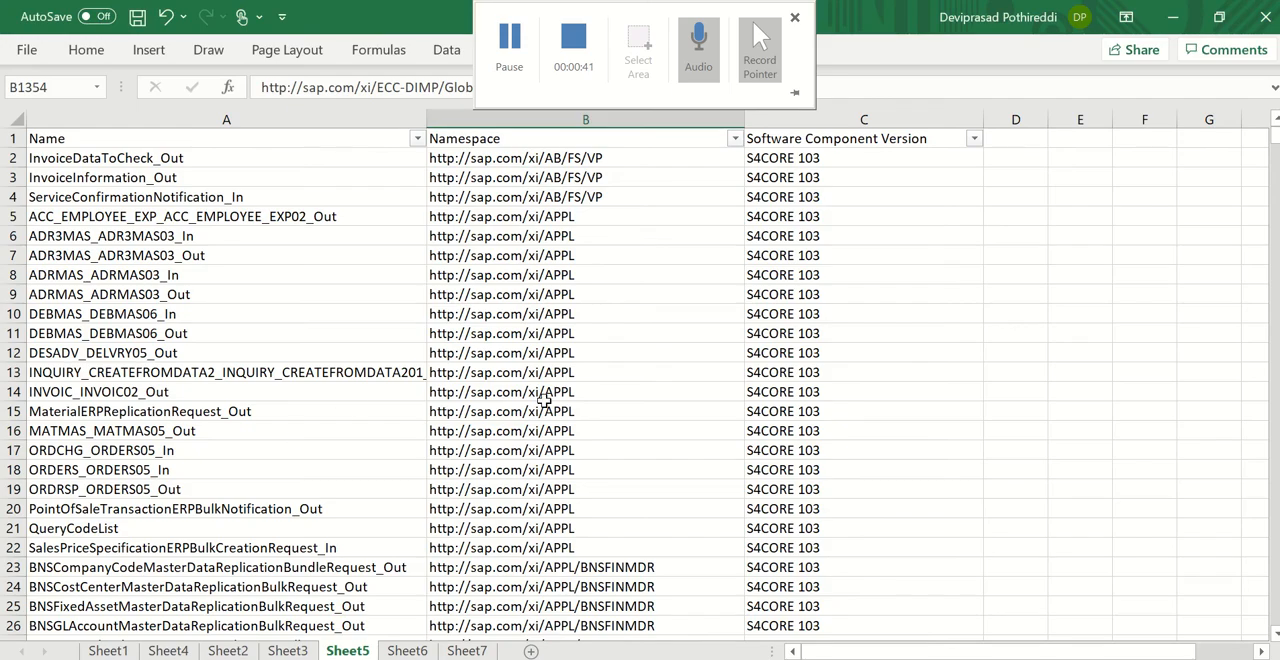
{"action": "left_click", "coordinate": [736, 138]}
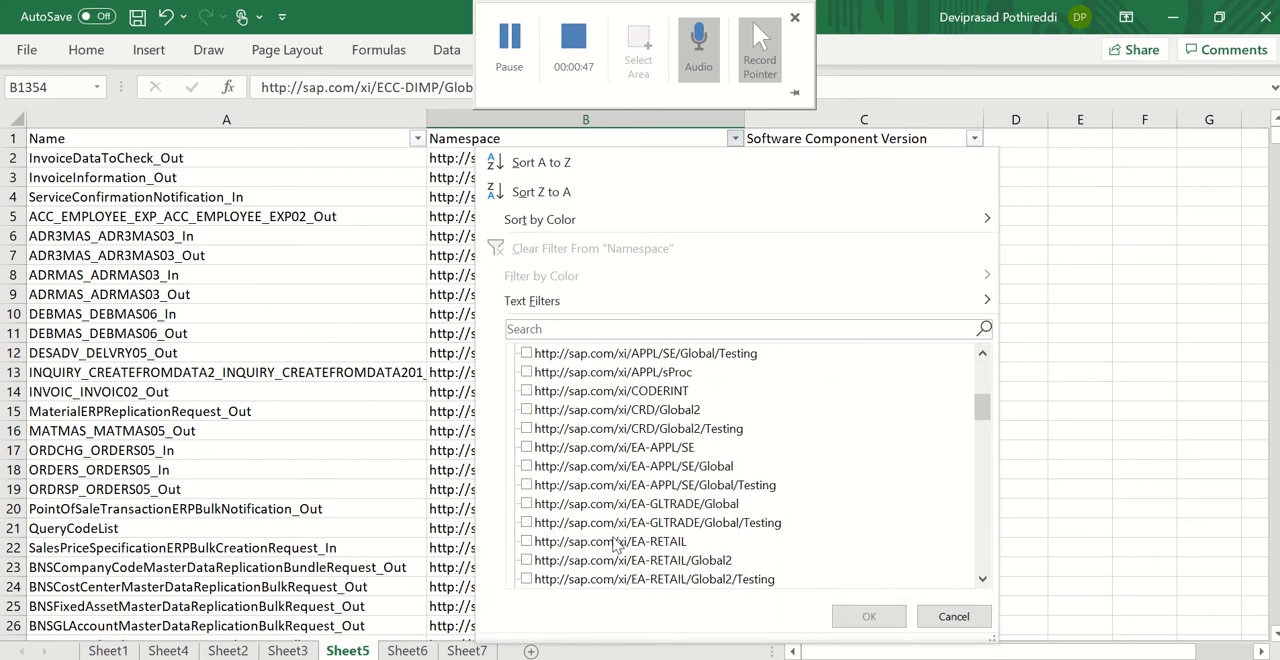
{"action": "scroll", "scroll_direction": "down", "scroll_amount": 3}
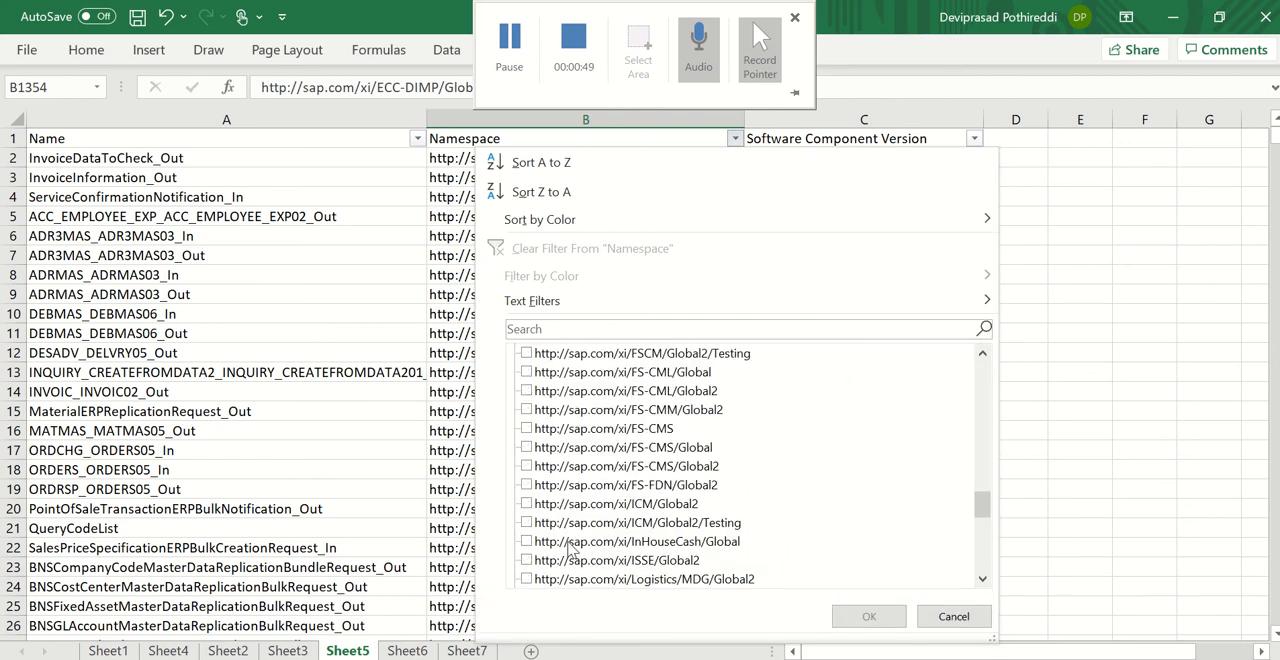
{"action": "scroll", "scroll_direction": "down", "scroll_amount": 3}
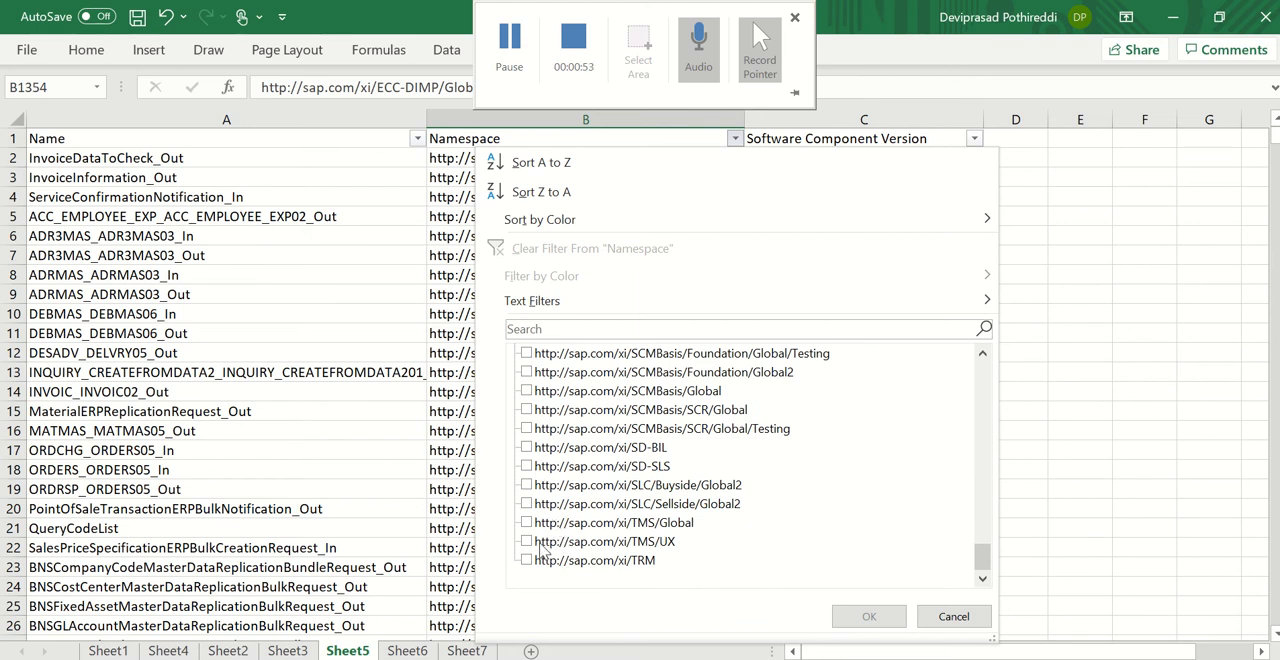
{"action": "left_click", "coordinate": [526, 520]}
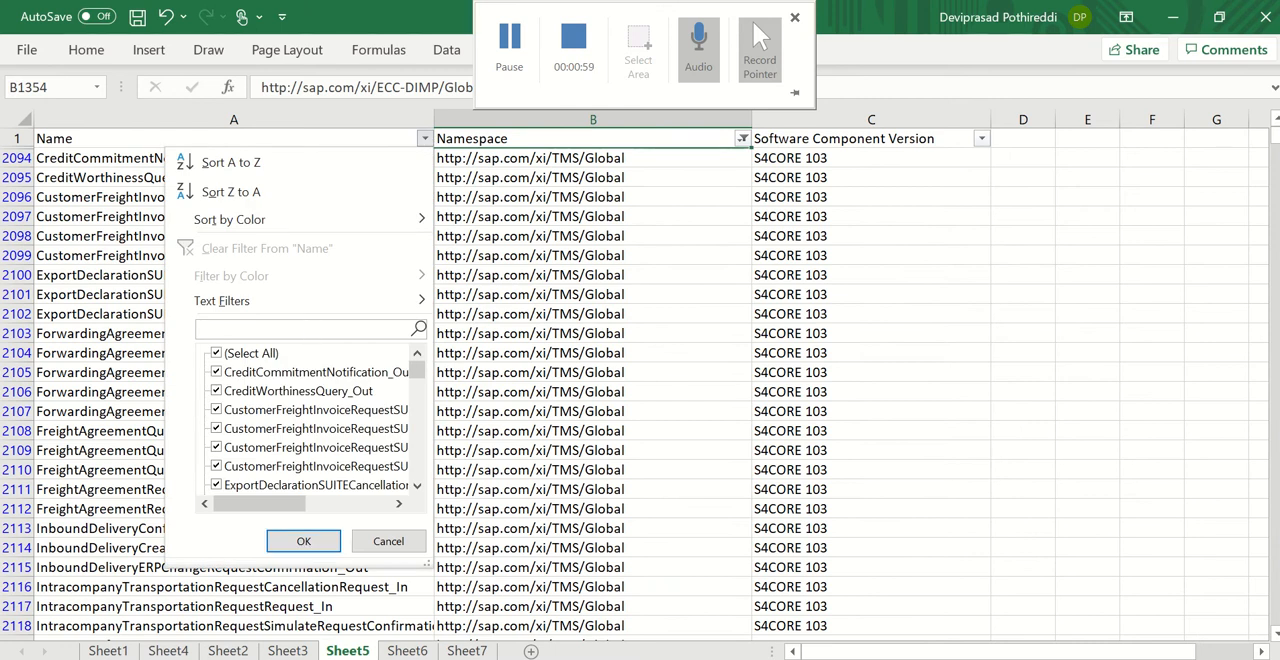
{"action": "type", "text": "Tranportatoin"}
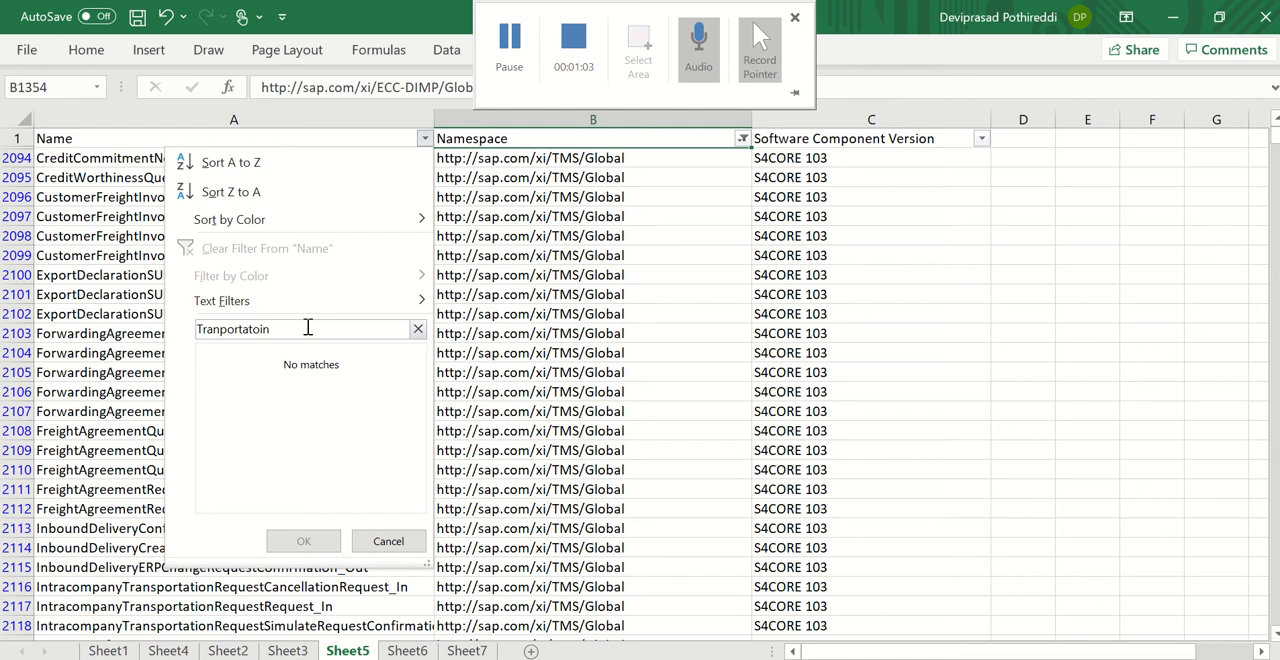
{"action": "key", "text": "BackSpace"}
{"action": "type", "text": "s"}
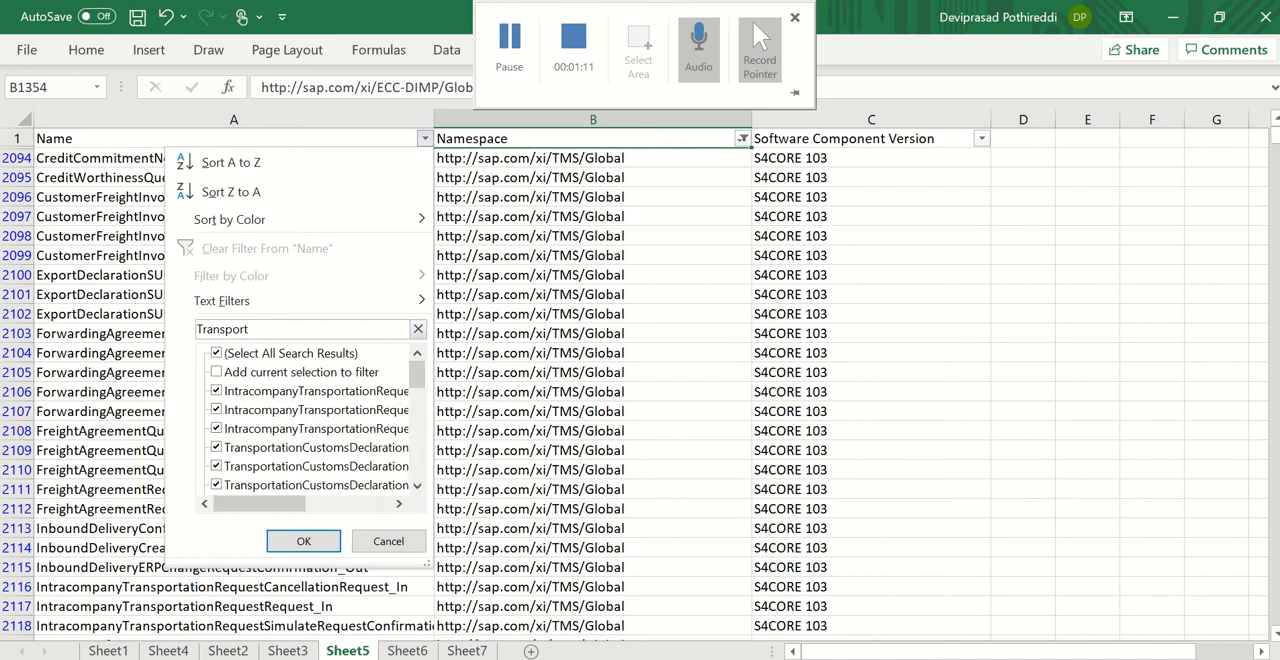
{"action": "key", "text": "Backspace"}
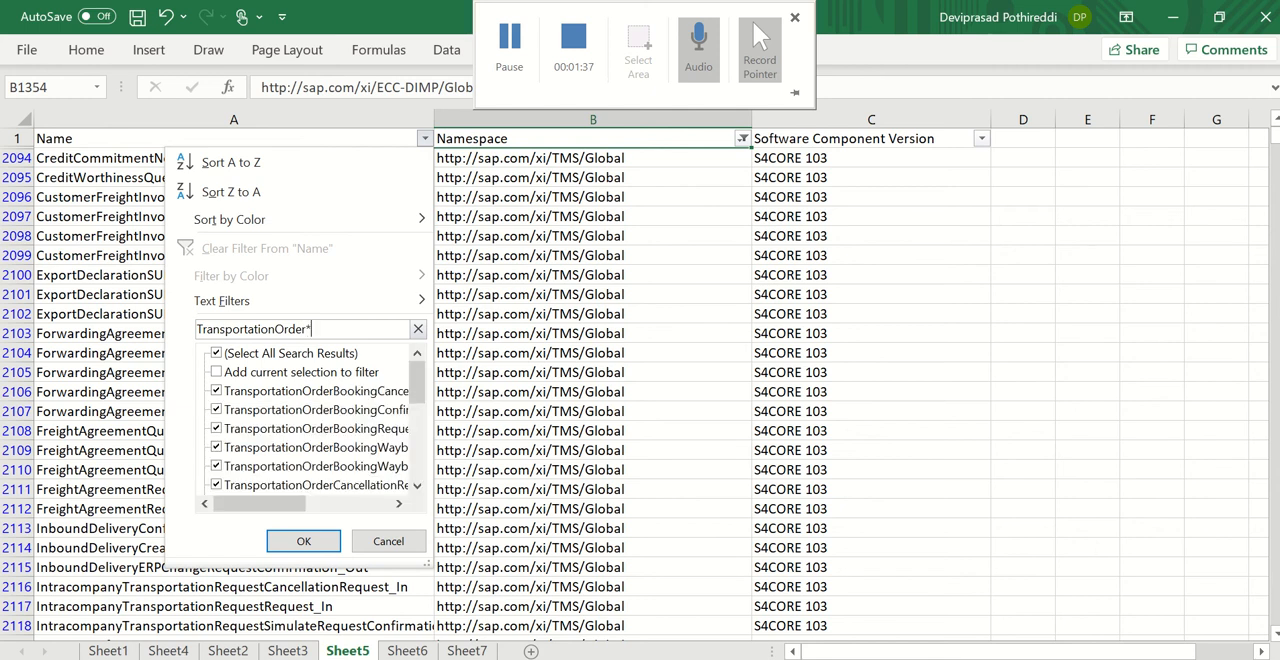
Step: Apply the TransportationOrder* name filter to the TMS/Global interface rows
{"action": "left_click", "coordinate": [304, 540]}
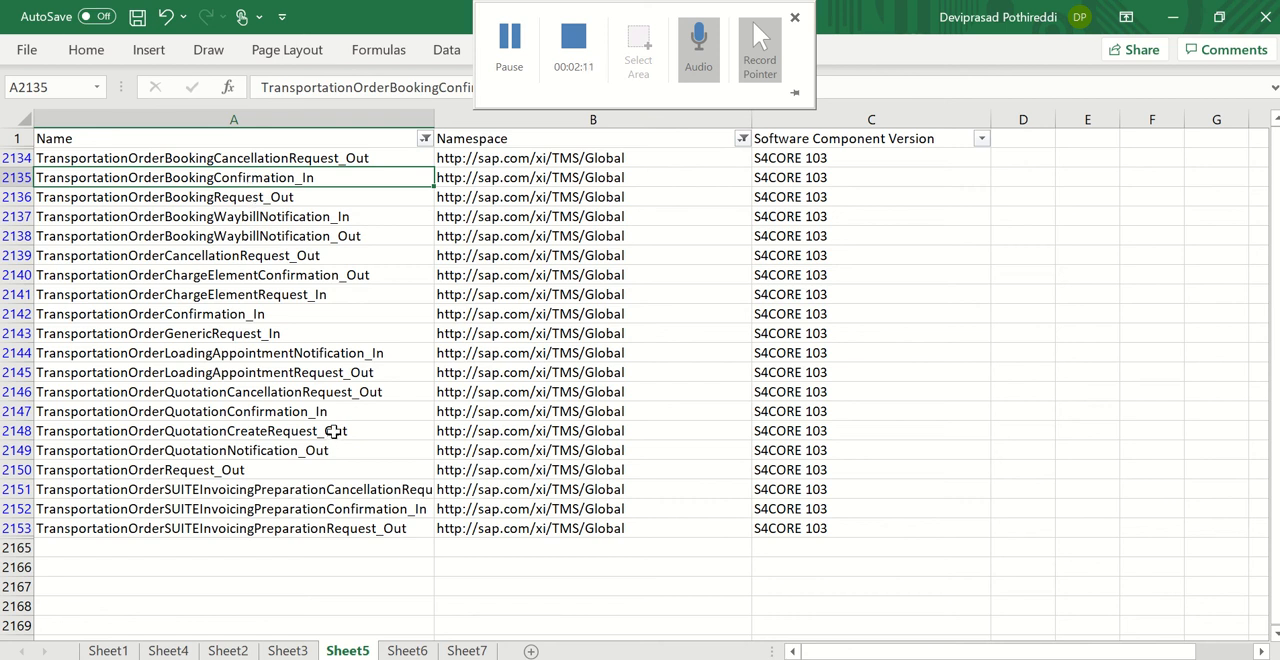
{"action": "mouse_move", "coordinate": [400, 448]}
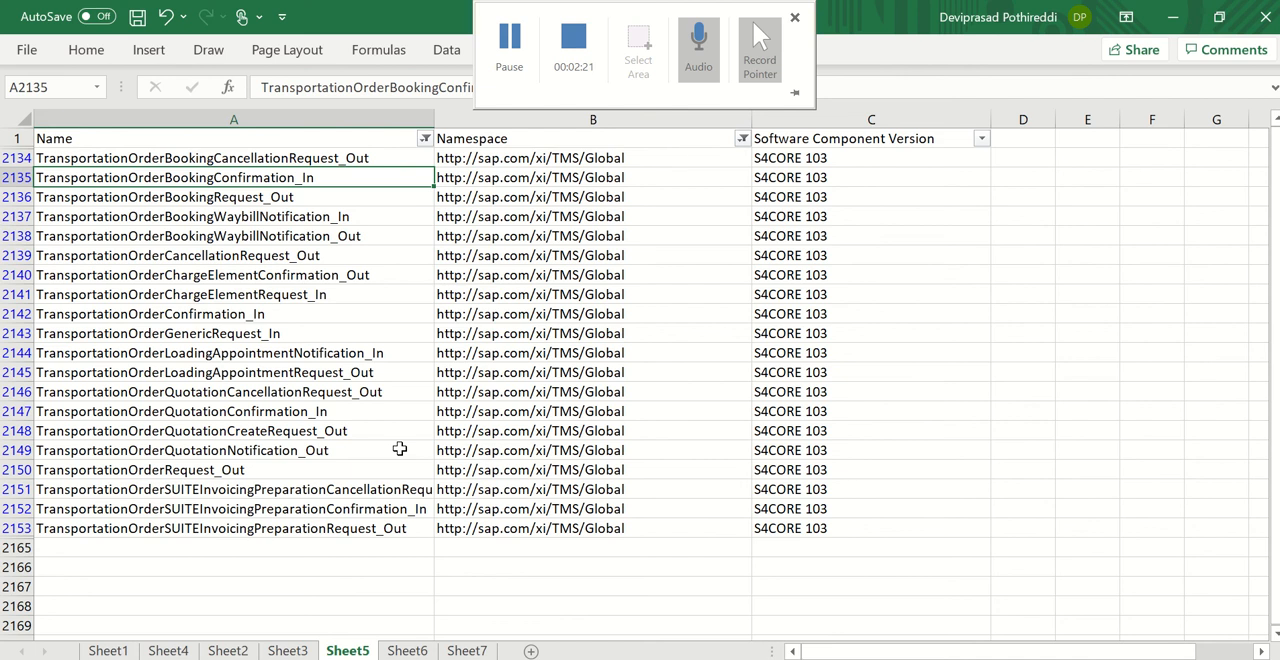
{"action": "mouse_move", "coordinate": [452, 484]}
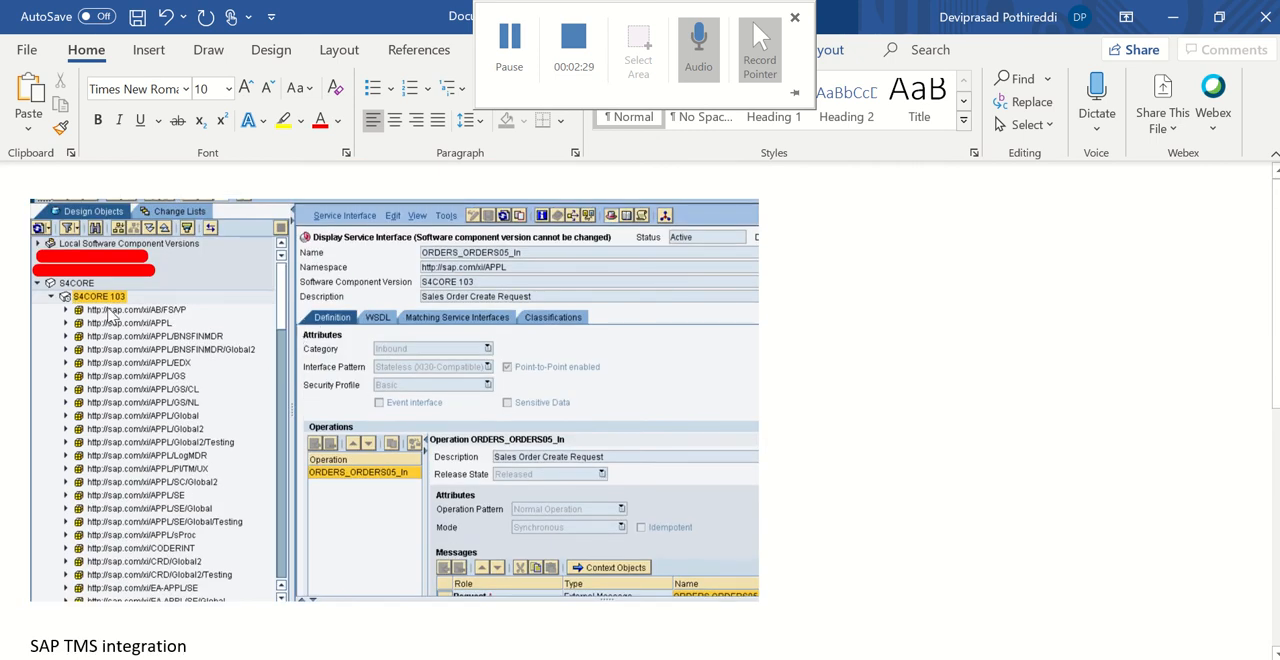
{"action": "mouse_move", "coordinate": [246, 410]}
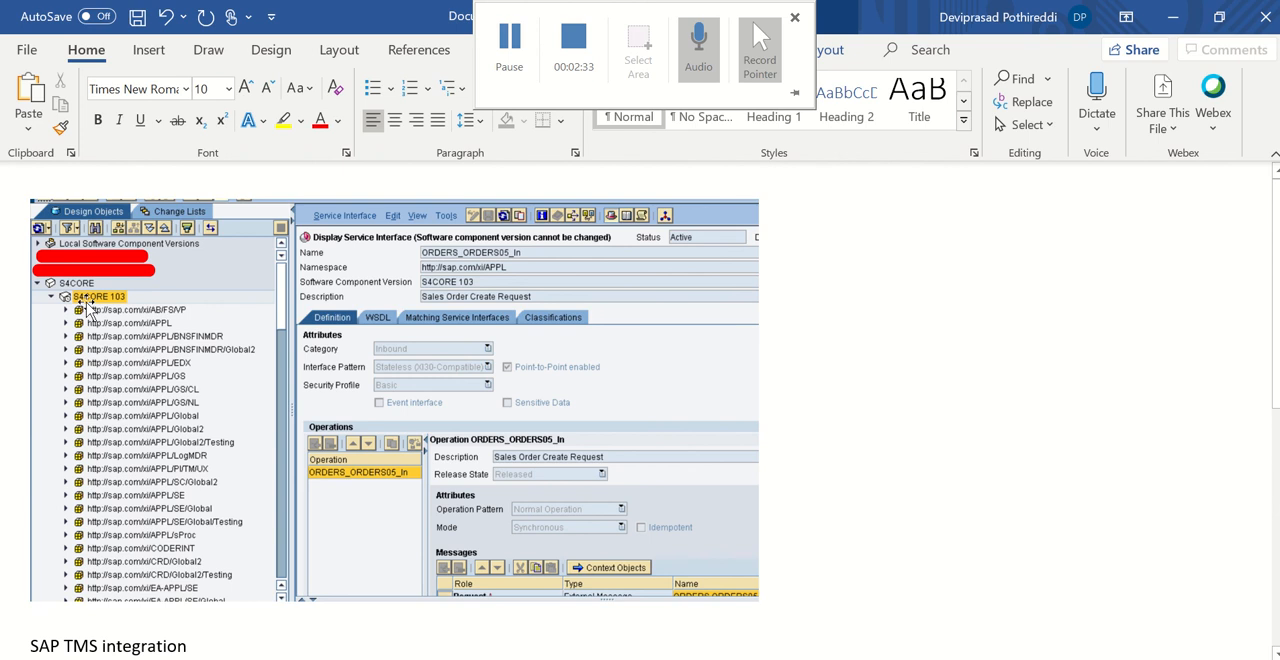
{"action": "mouse_move", "coordinate": [224, 544]}
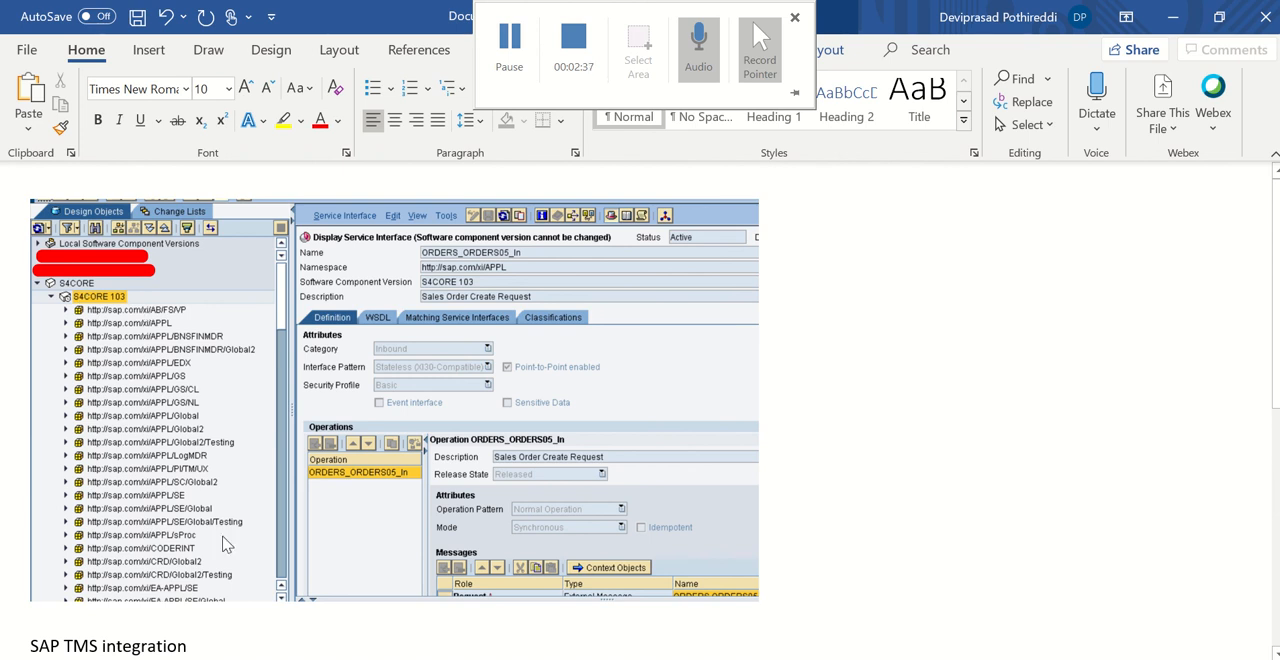
{"action": "mouse_move", "coordinate": [720, 470]}
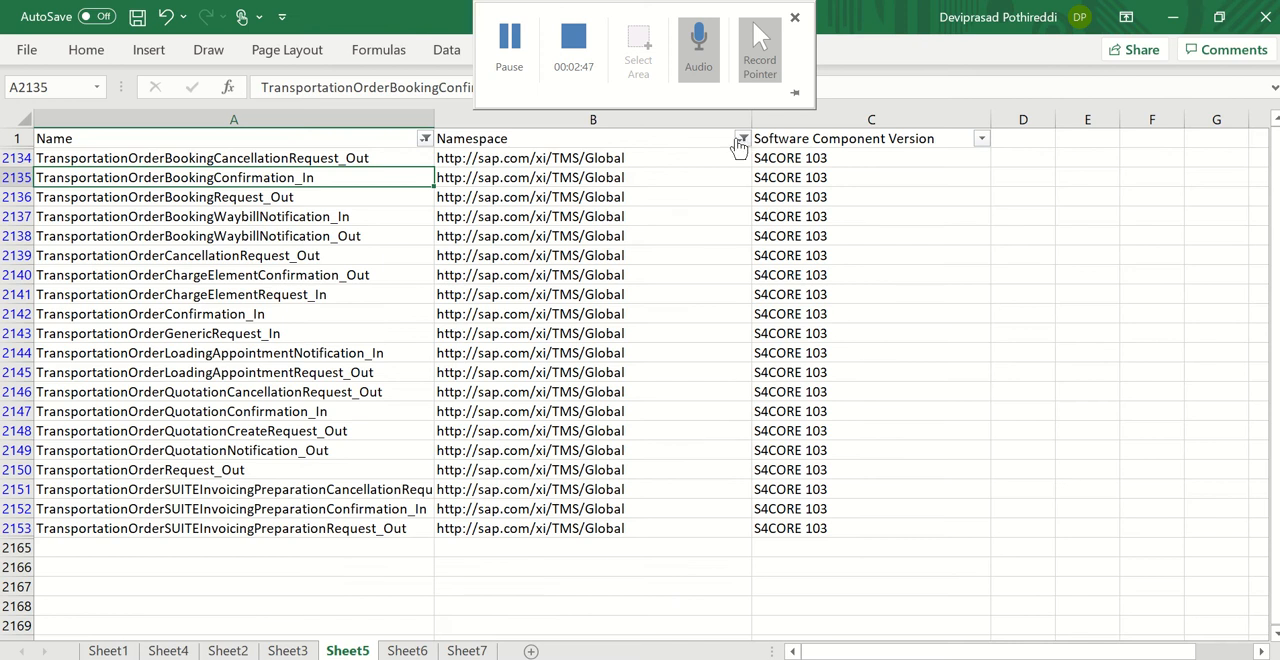
Step: Clear the Name column filter so all TMS/Global interfaces are listed again
{"action": "left_click", "coordinate": [424, 138]}
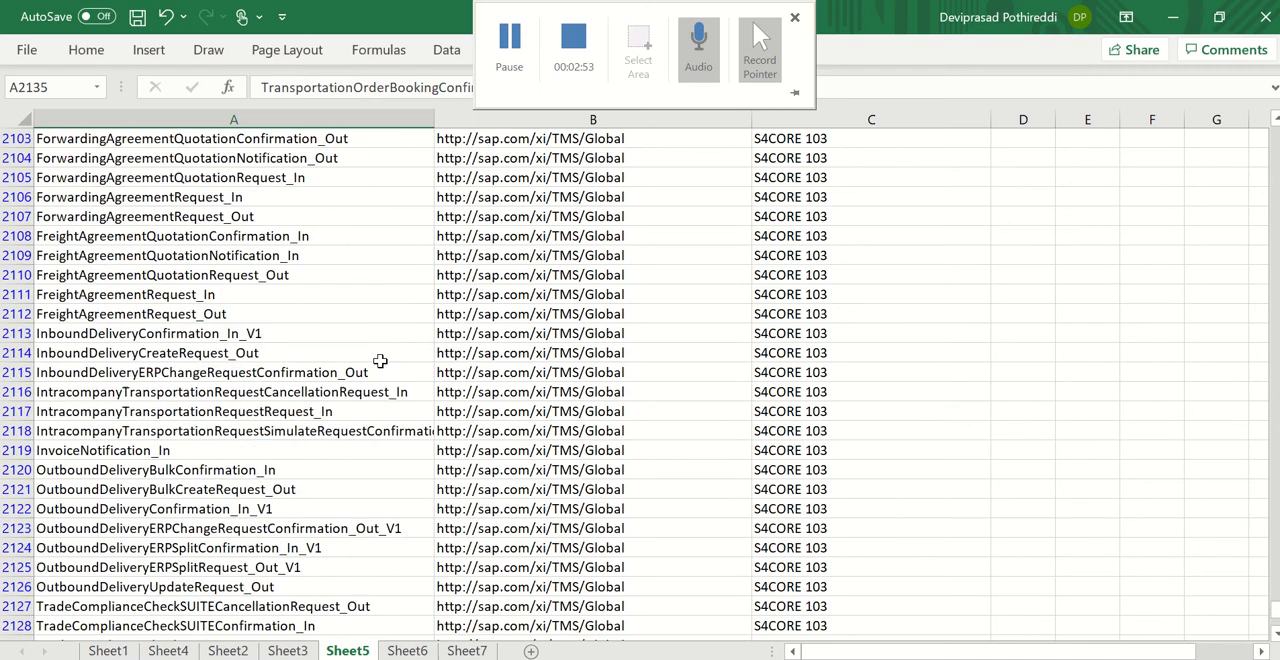
{"action": "left_click", "coordinate": [744, 138]}
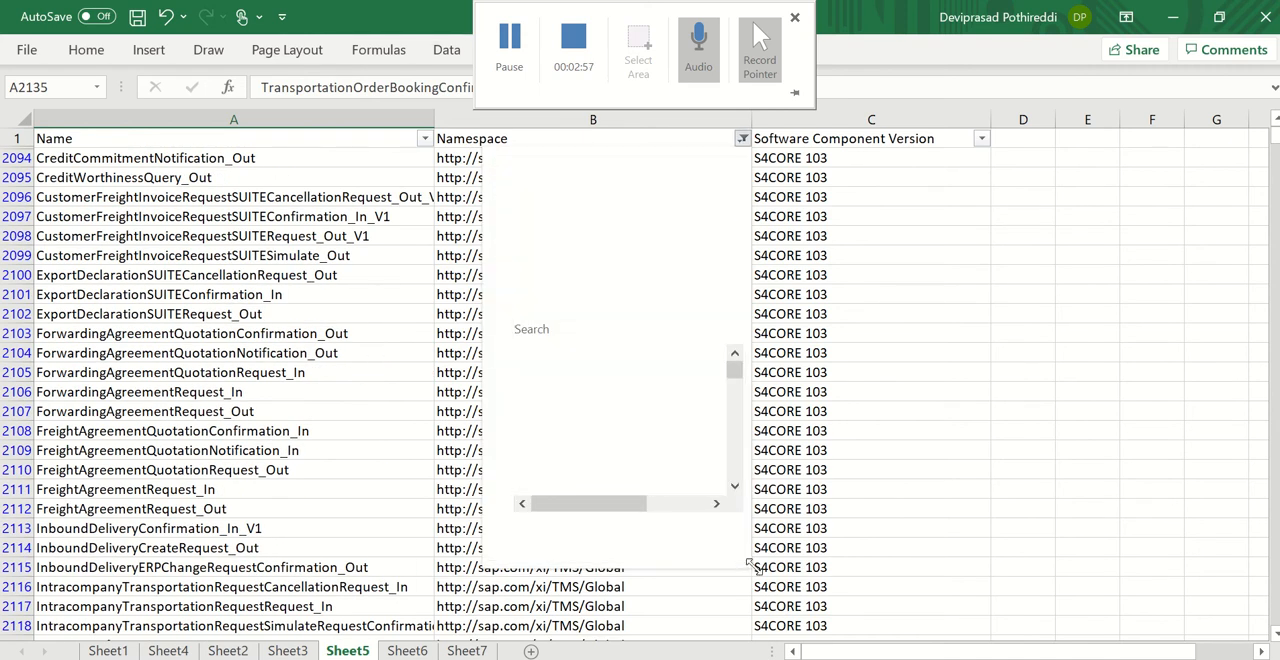
Step: Filter the Namespace column to /xi/APPL/EDX only
{"action": "left_click", "coordinate": [742, 138]}
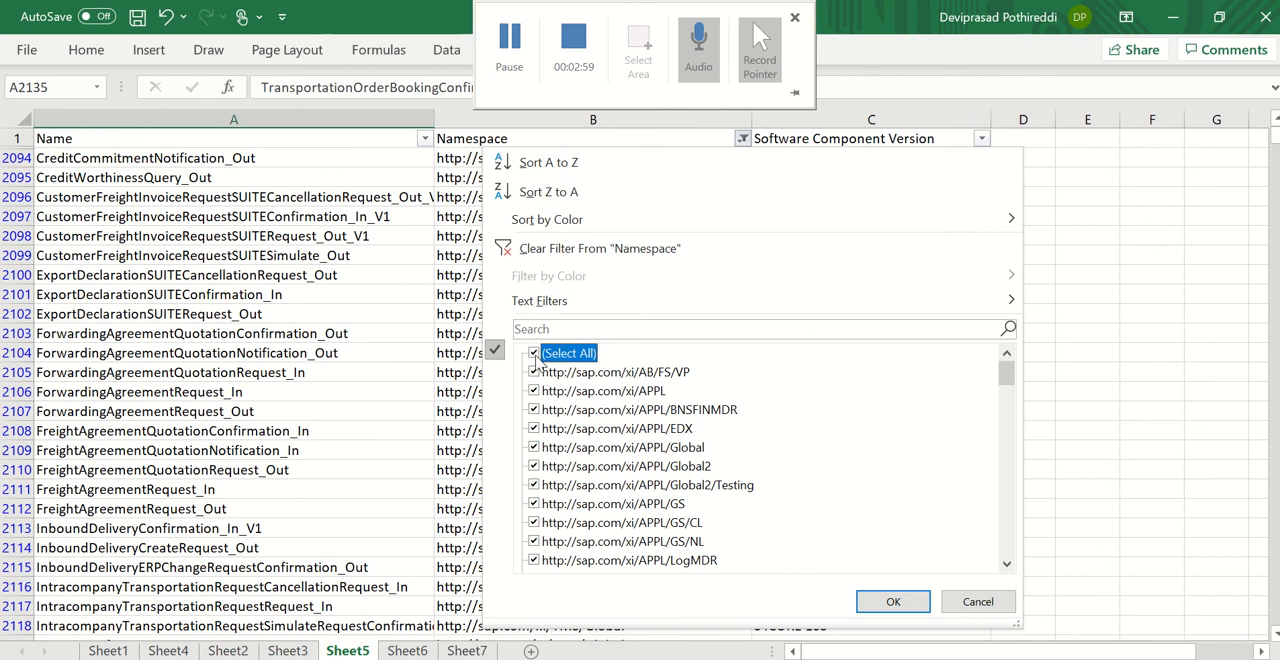
{"action": "left_click", "coordinate": [534, 352]}
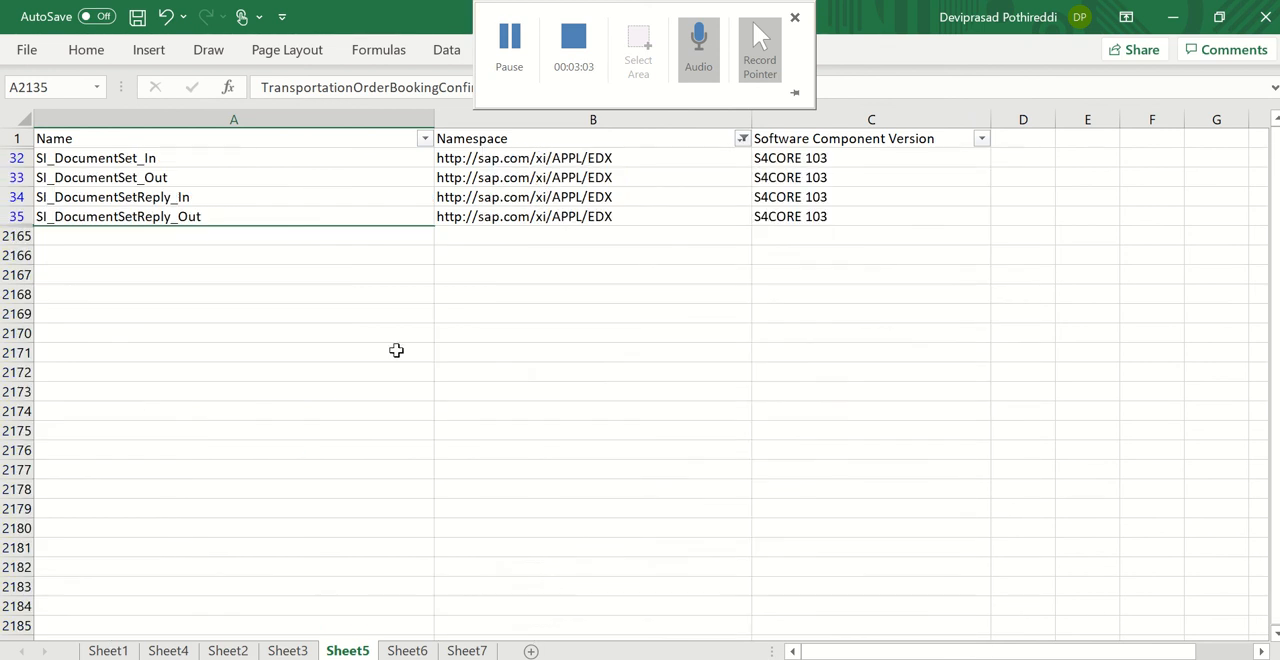
{"action": "mouse_move", "coordinate": [420, 162]}
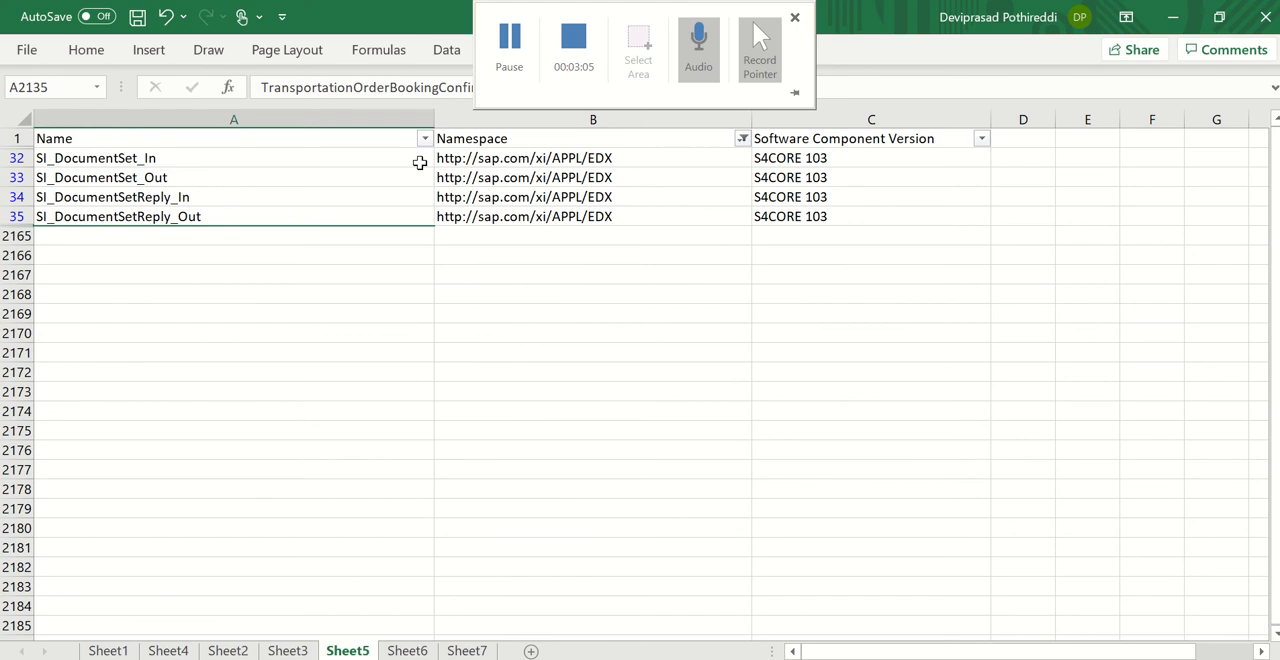
{"action": "mouse_move", "coordinate": [248, 164]}
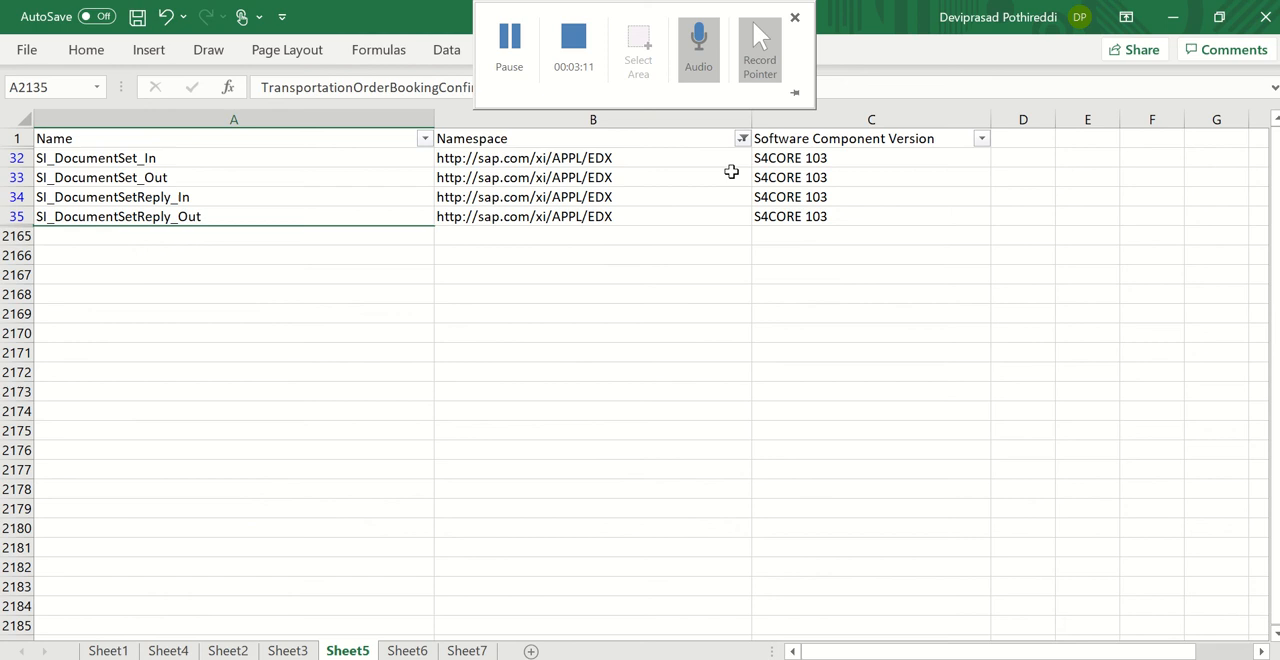
Step: Add the /xi/EDI/Creditor, Debtor and Supplier namespaces to the filter
{"action": "left_click", "coordinate": [742, 138]}
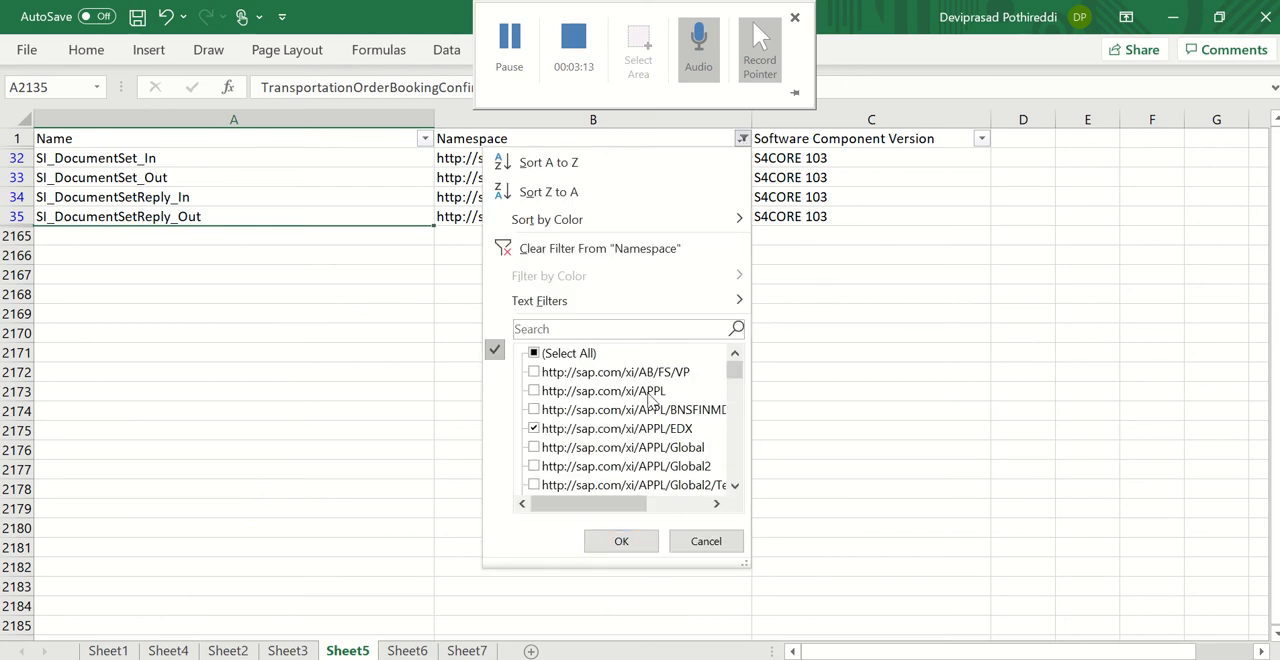
{"action": "scroll", "scroll_direction": "down", "scroll_amount": 3}
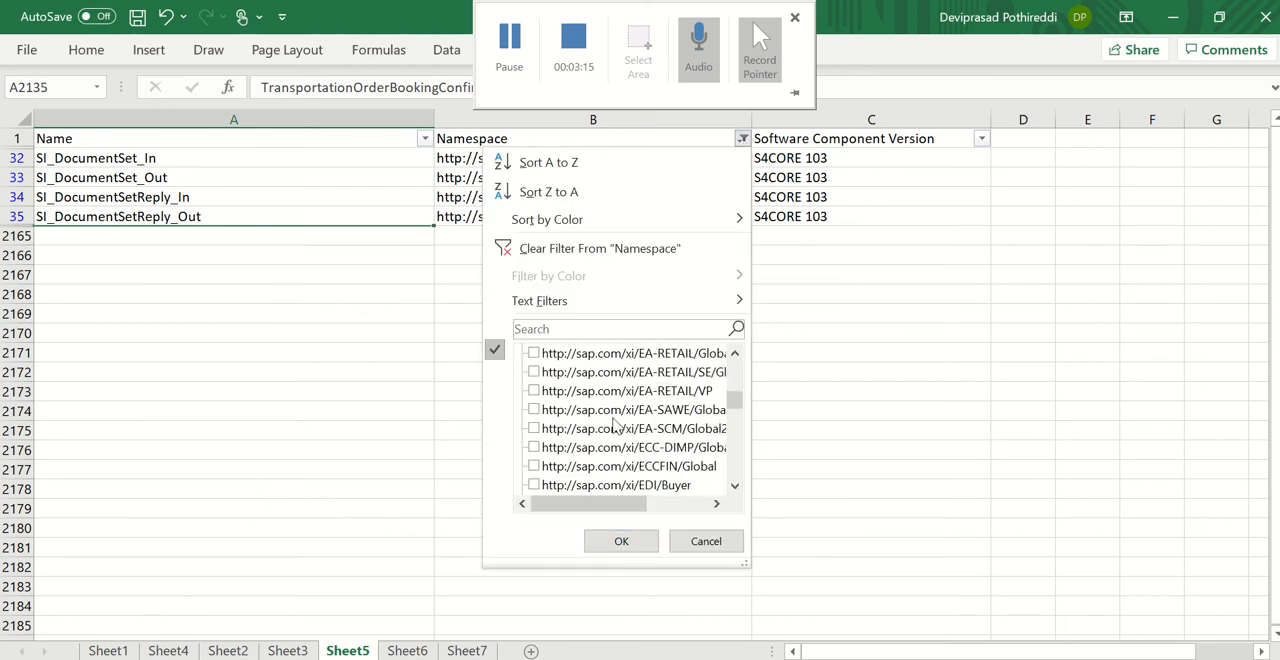
{"action": "scroll", "scroll_direction": "down", "scroll_amount": 3}
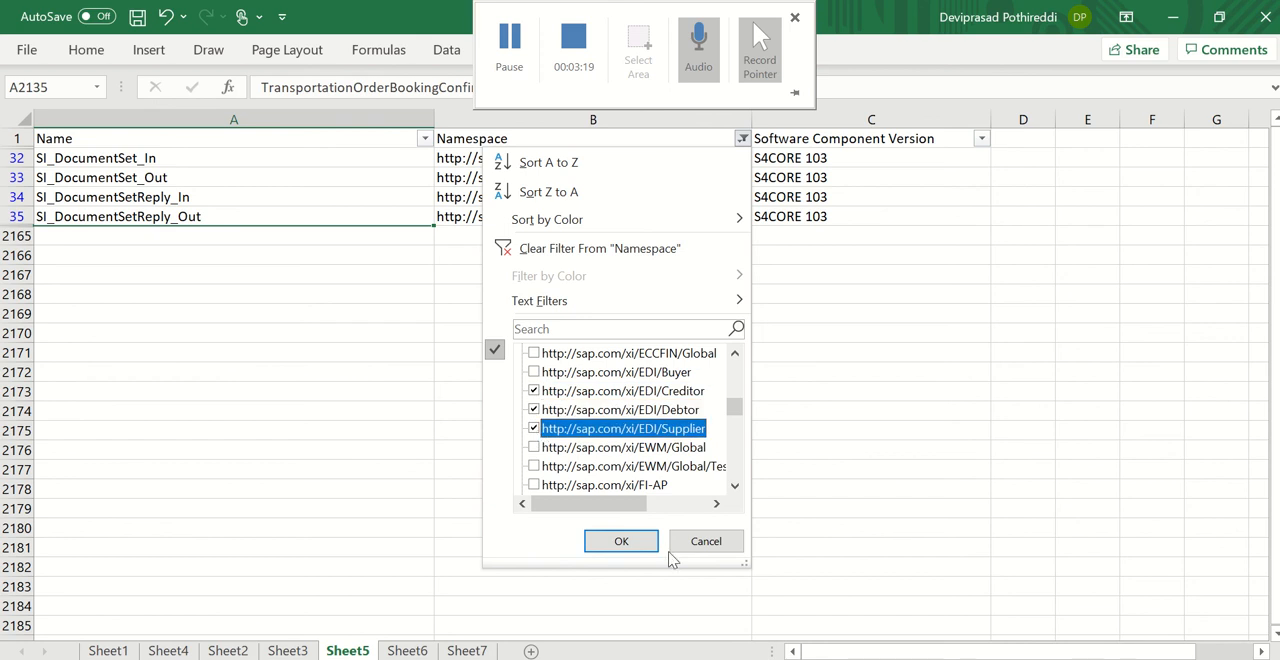
{"action": "left_click", "coordinate": [620, 540]}
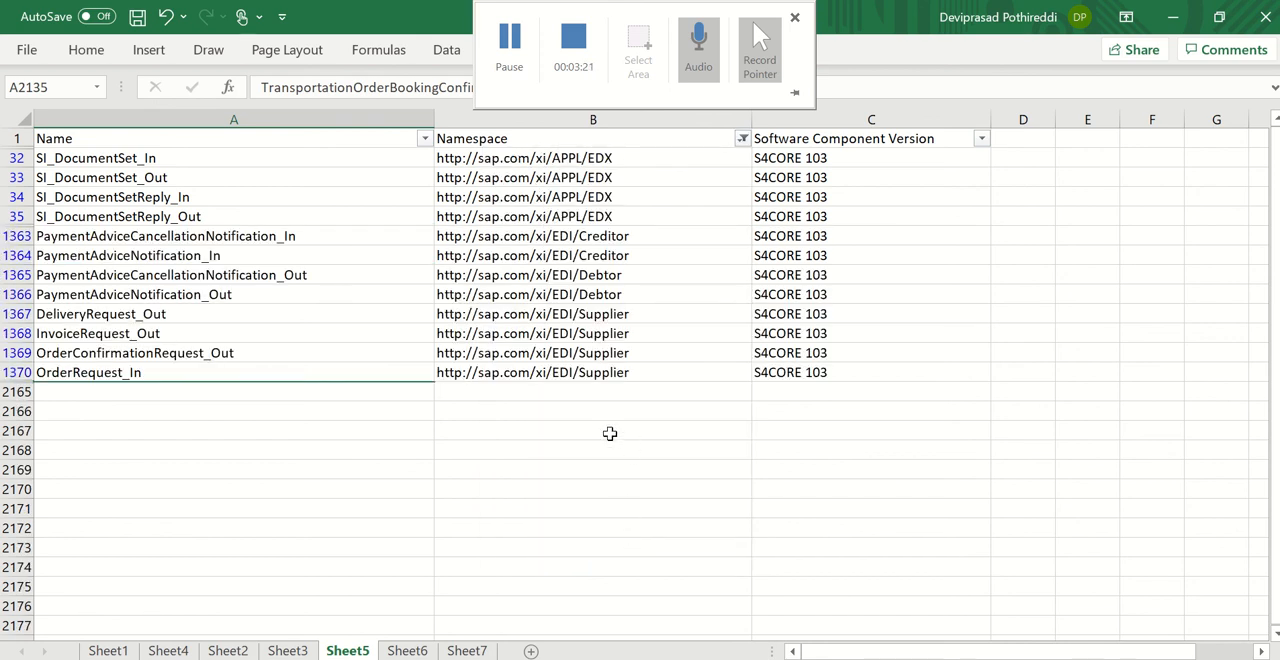
{"action": "mouse_move", "coordinate": [744, 144]}
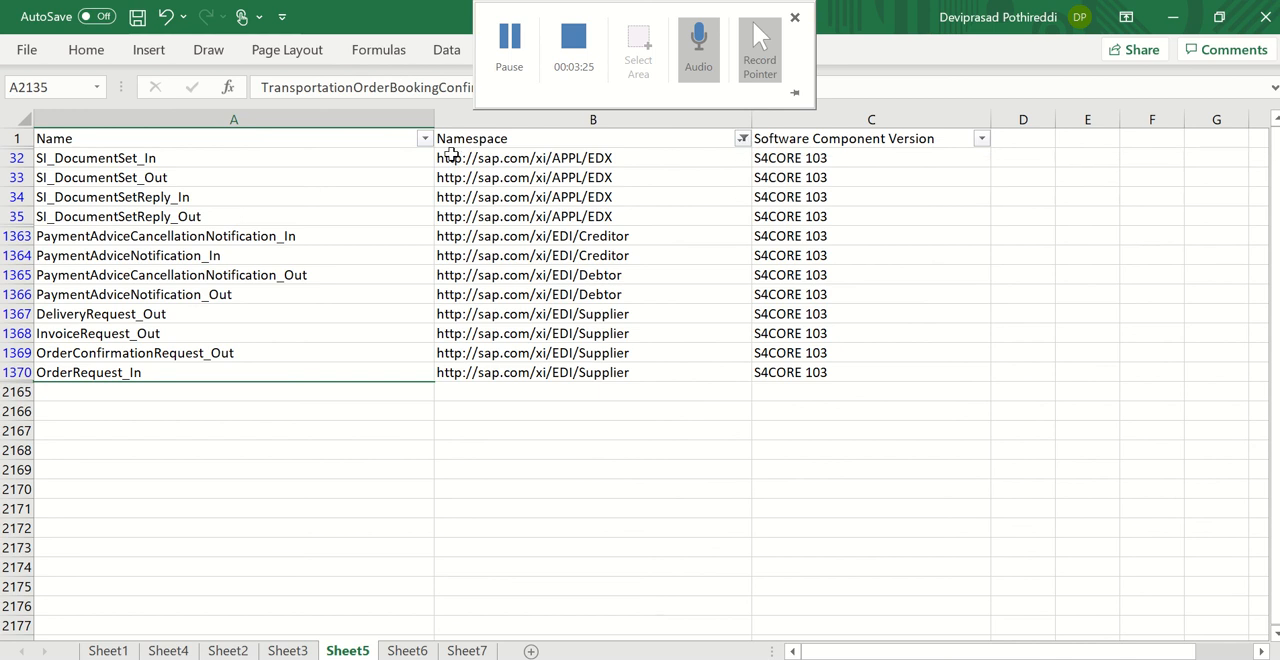
Step: Add the /xi/APPL/BNSFINMDR namespace to the Namespace filter, leaving the Name filter unchanged
{"action": "left_click", "coordinate": [424, 138]}
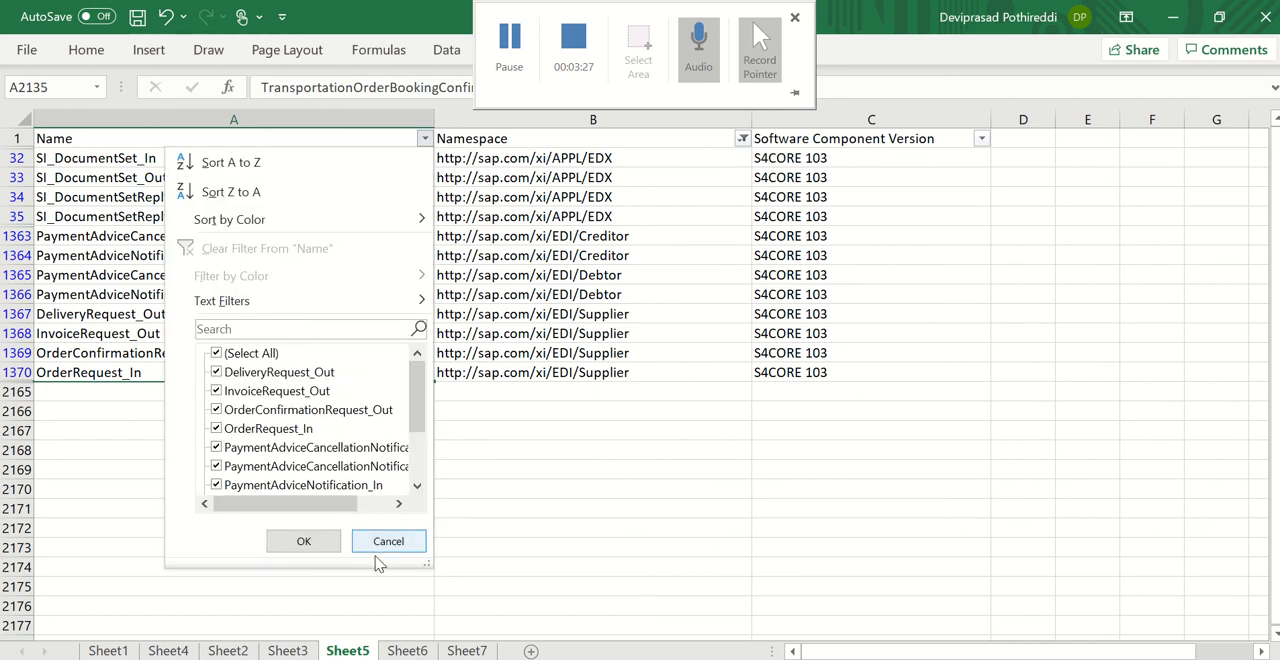
{"action": "left_click", "coordinate": [388, 540]}
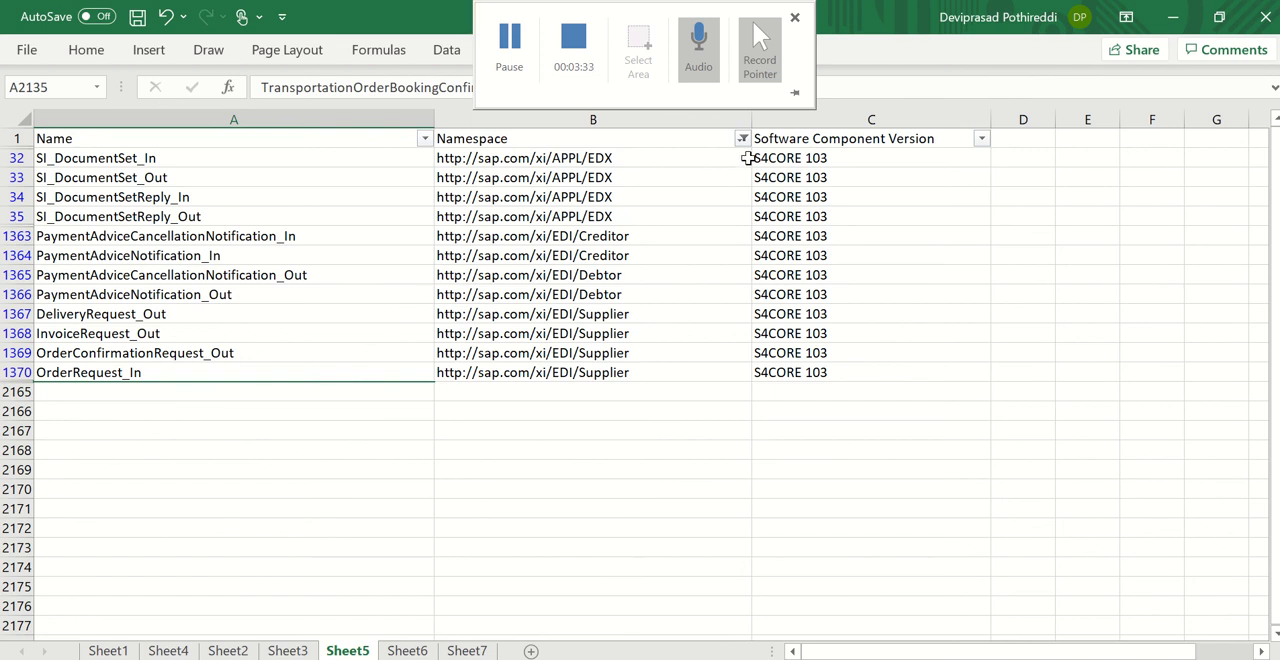
{"action": "left_click", "coordinate": [742, 138]}
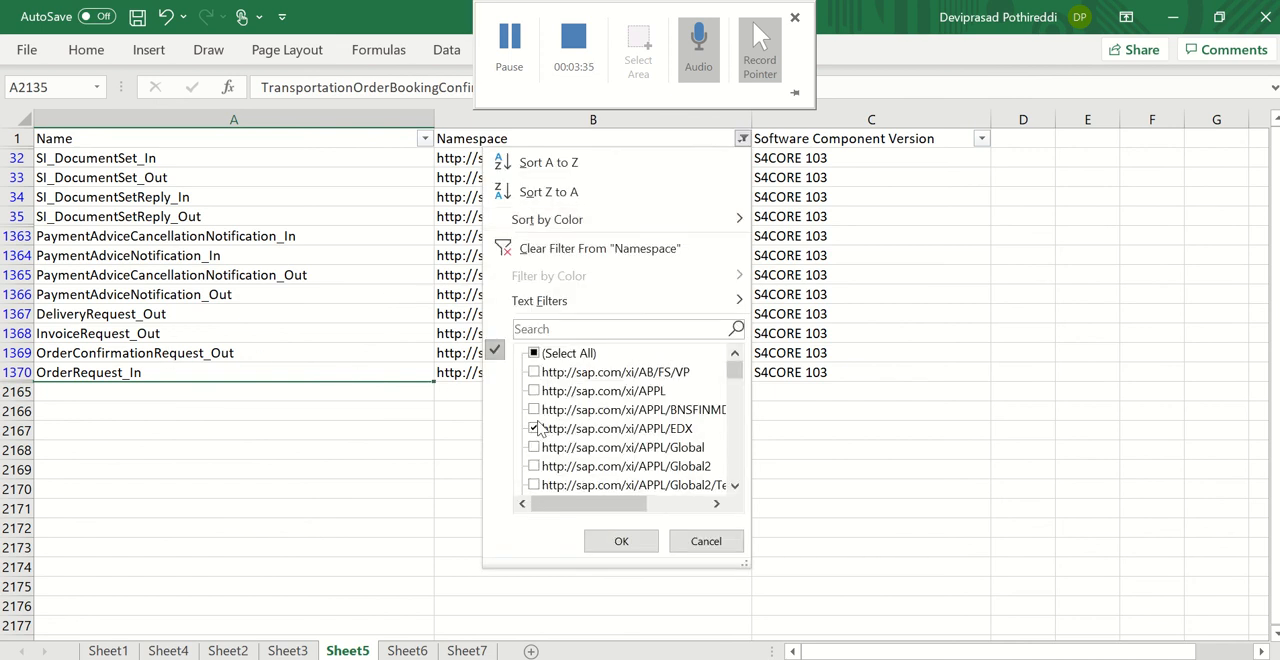
{"action": "left_click", "coordinate": [532, 410]}
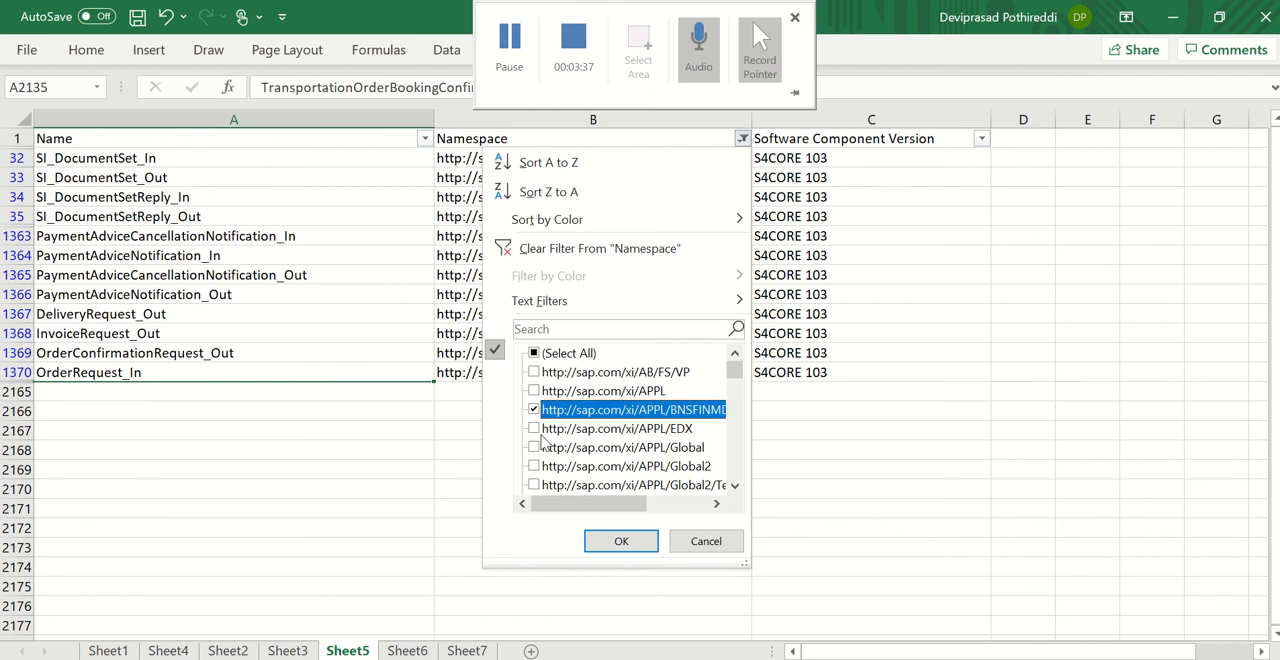
{"action": "left_click", "coordinate": [620, 540]}
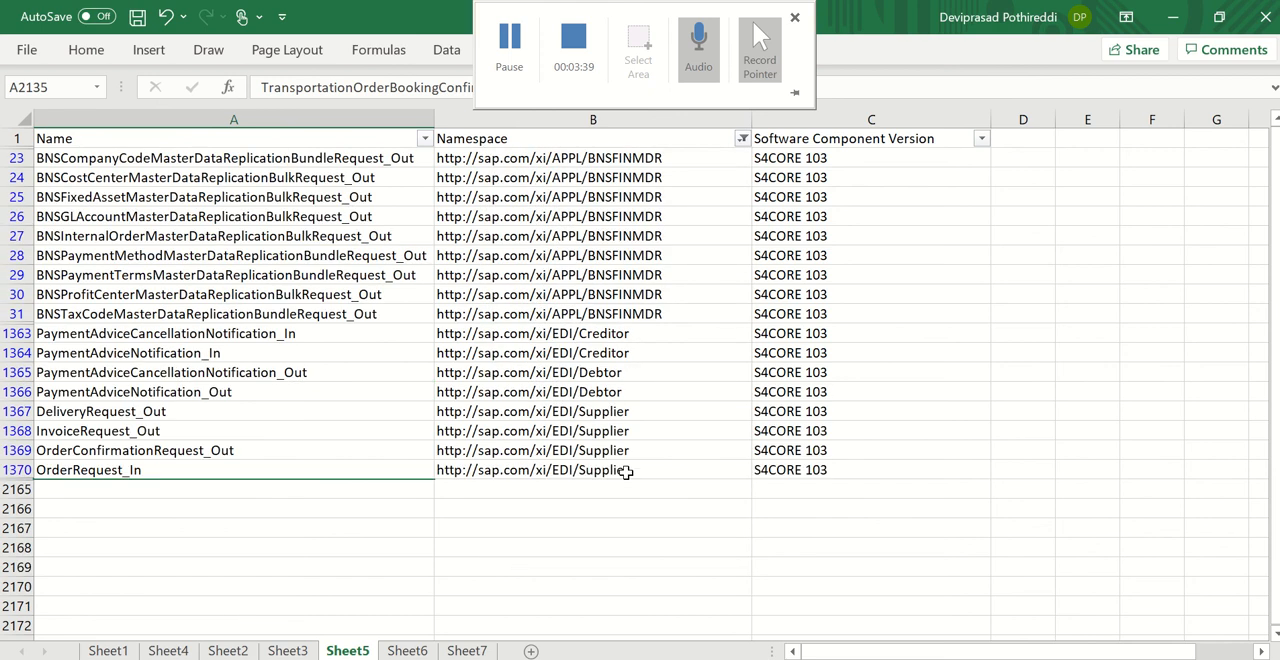
{"action": "left_click", "coordinate": [742, 138]}
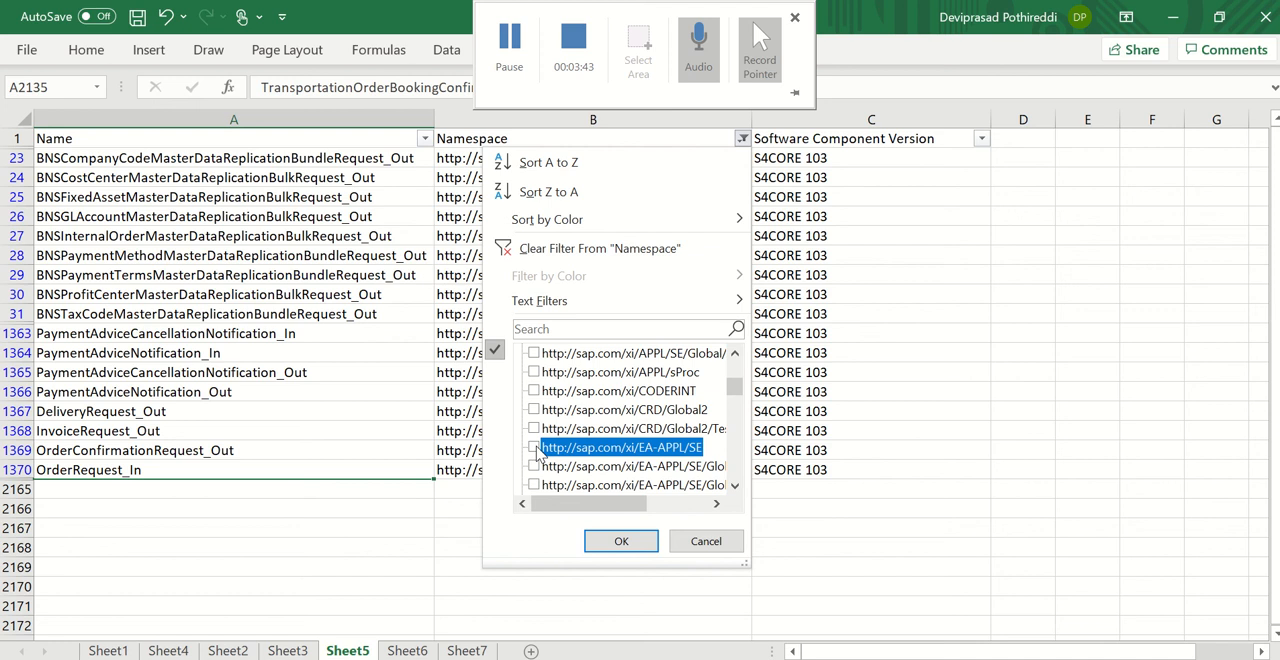
{"action": "left_click", "coordinate": [620, 540]}
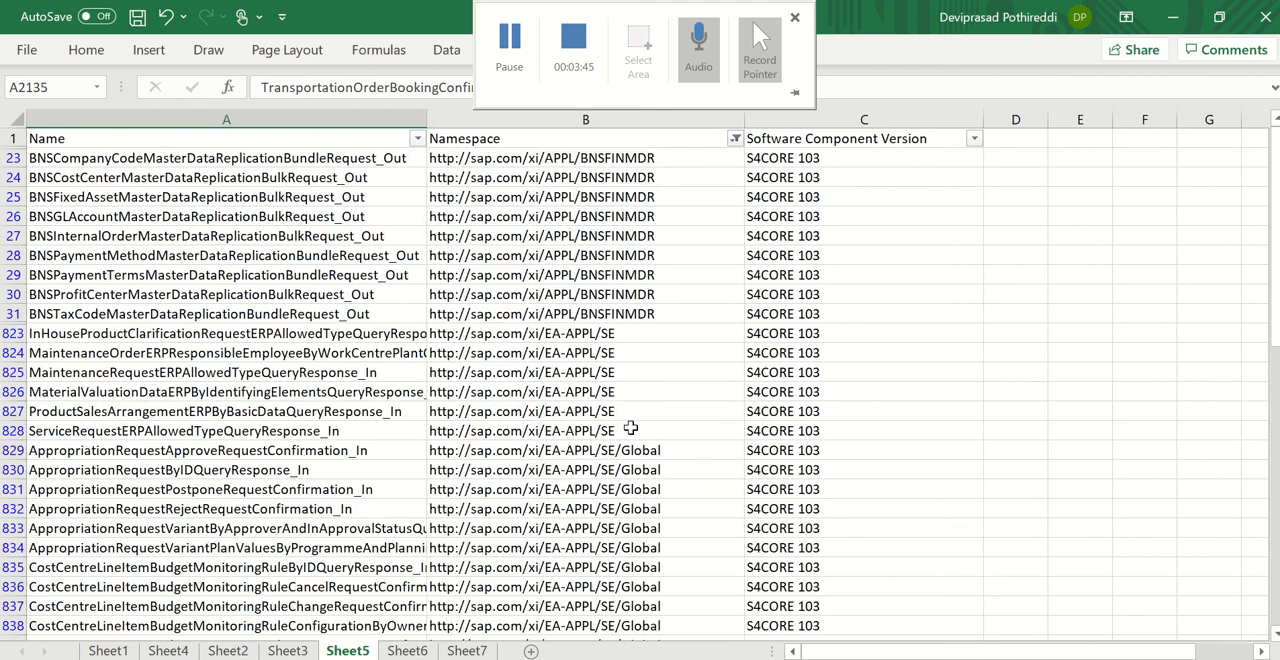
{"action": "scroll", "scroll_direction": "down", "scroll_amount": 3}
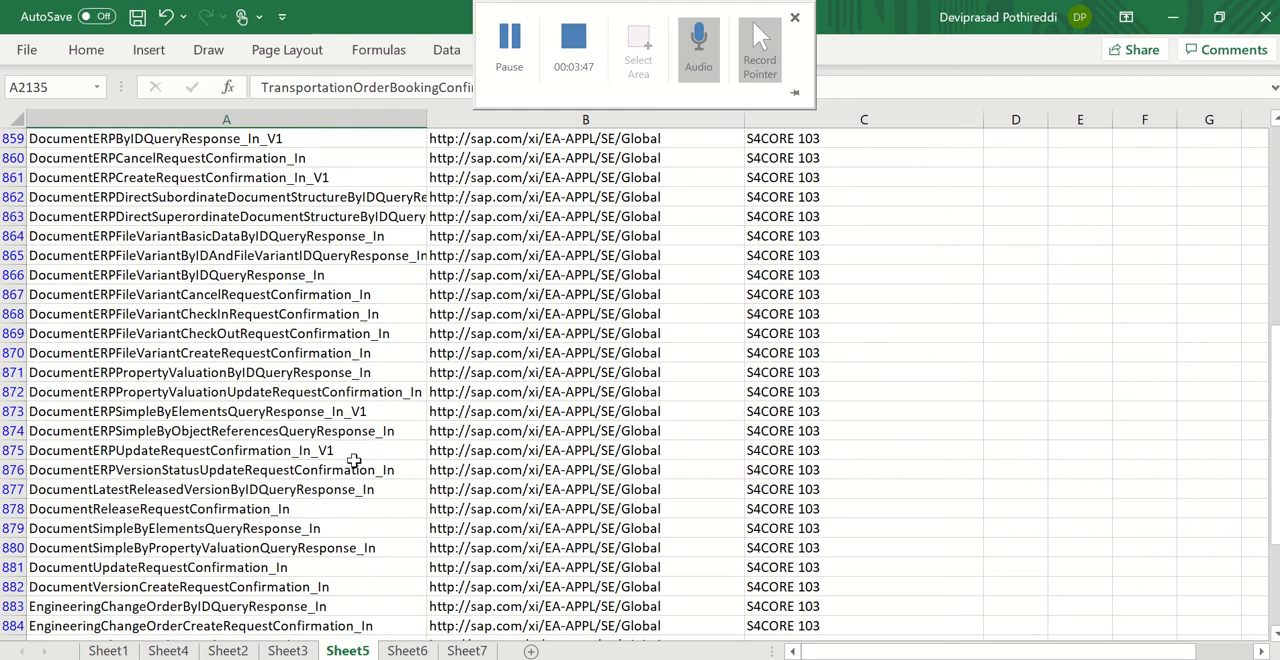
{"action": "mouse_move", "coordinate": [196, 464]}
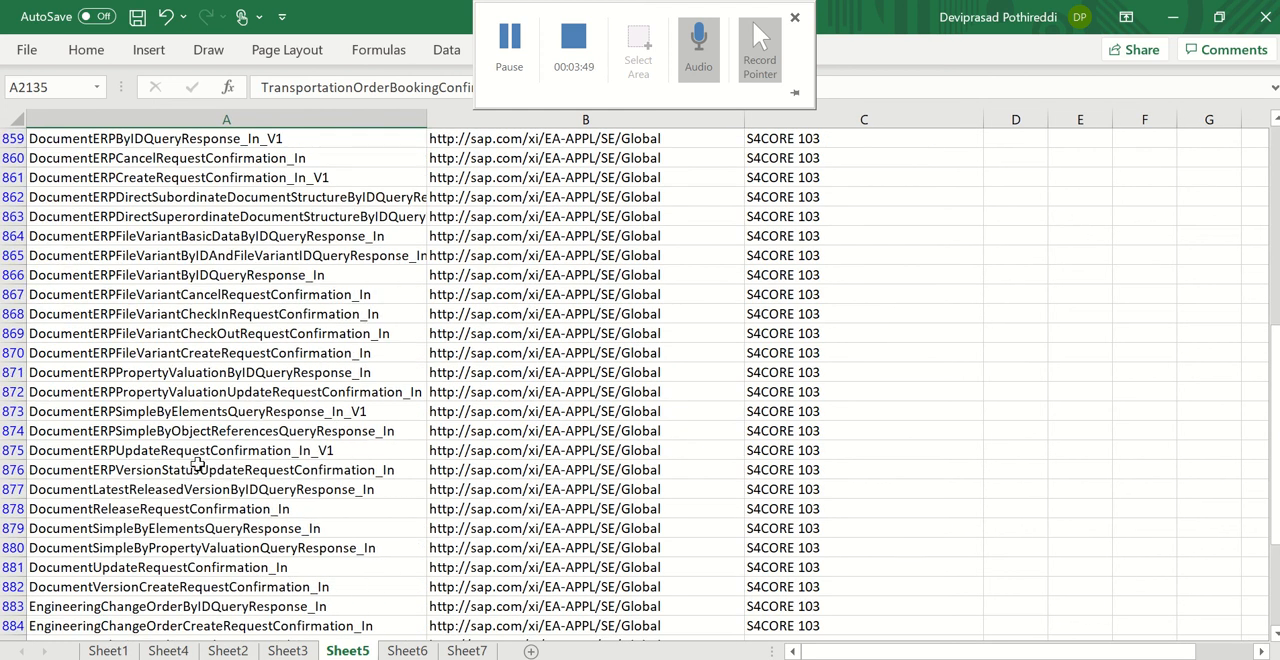
{"action": "mouse_move", "coordinate": [256, 368]}
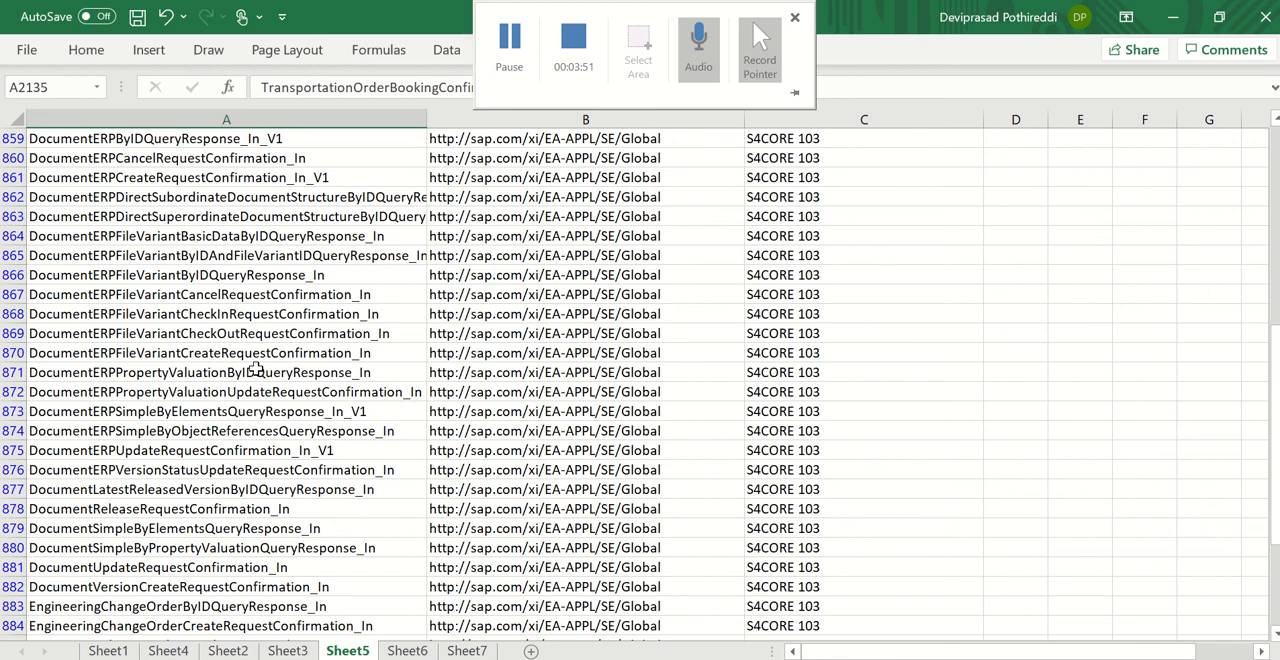
{"action": "scroll", "scroll_direction": "down", "scroll_amount": 3}
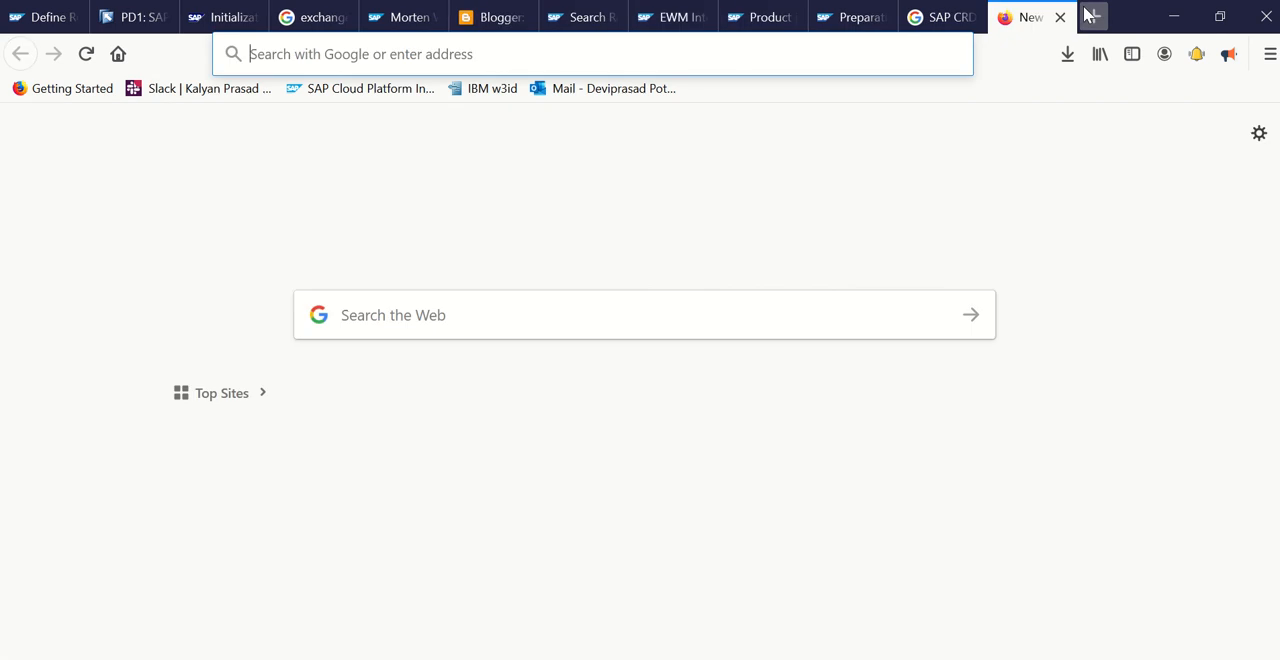
Step: Search the web for EA-APPL/SE SAP and go to the Enterprise Services for SAP ERP 6.0 result
{"action": "type", "text": "EA-APPL/SE"}
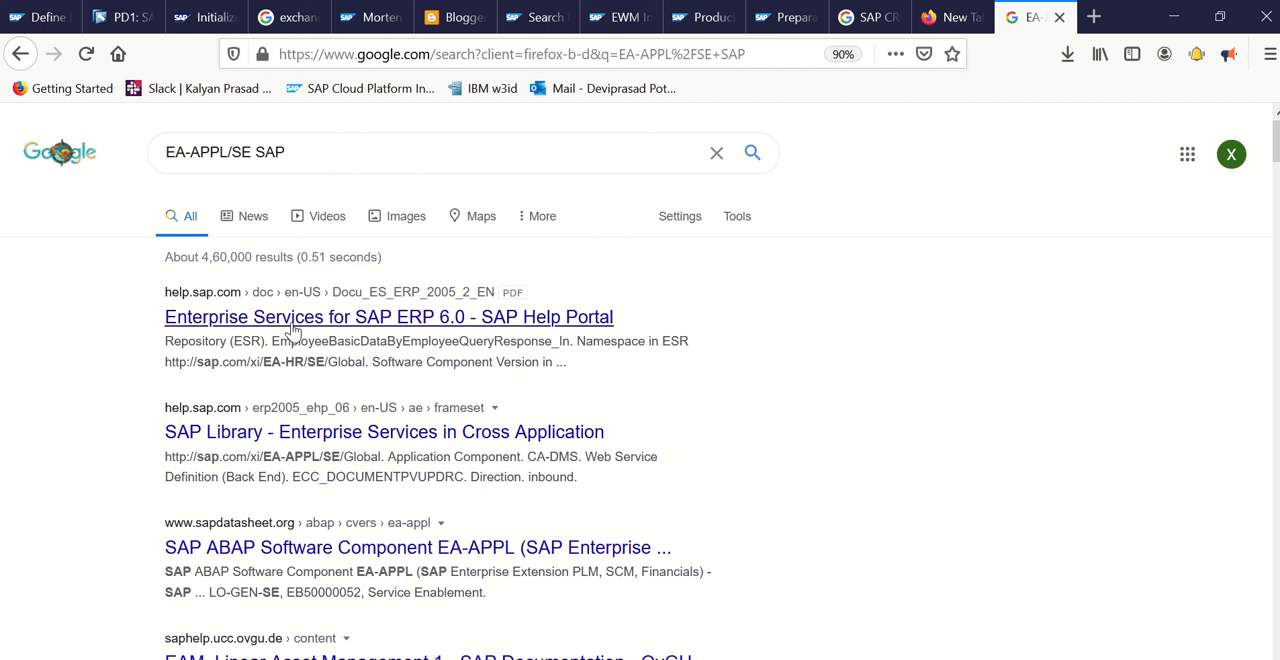
{"action": "left_click", "coordinate": [388, 316]}
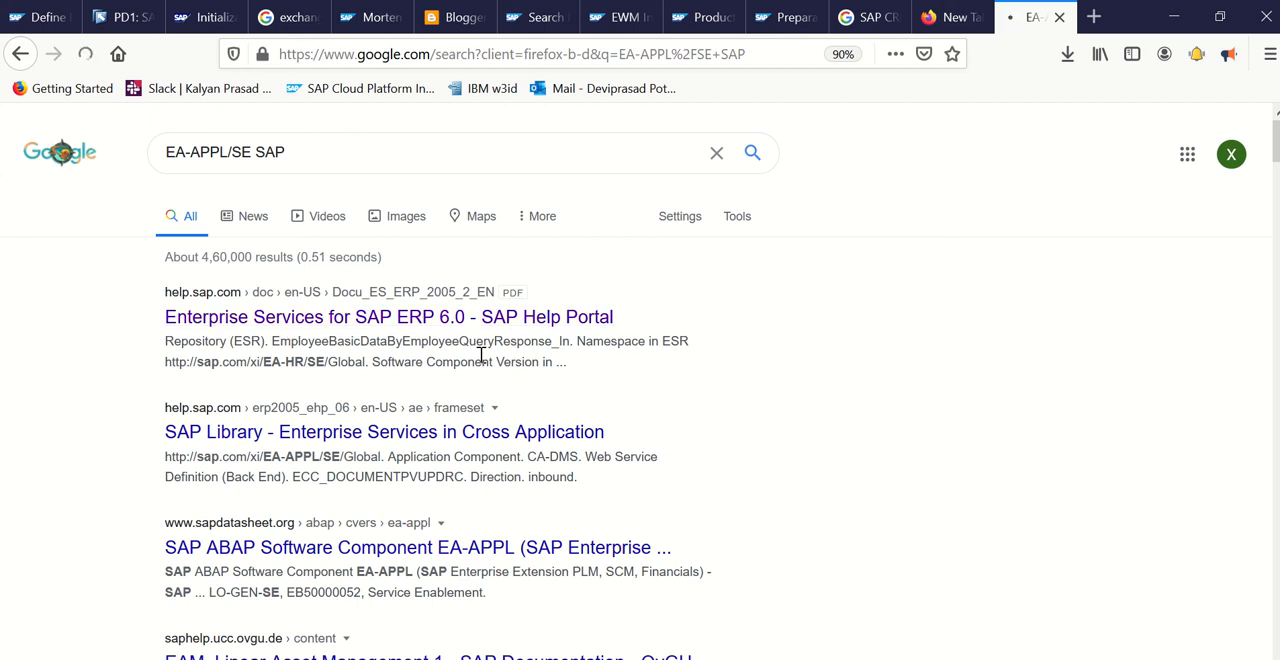
{"action": "left_click", "coordinate": [388, 316]}
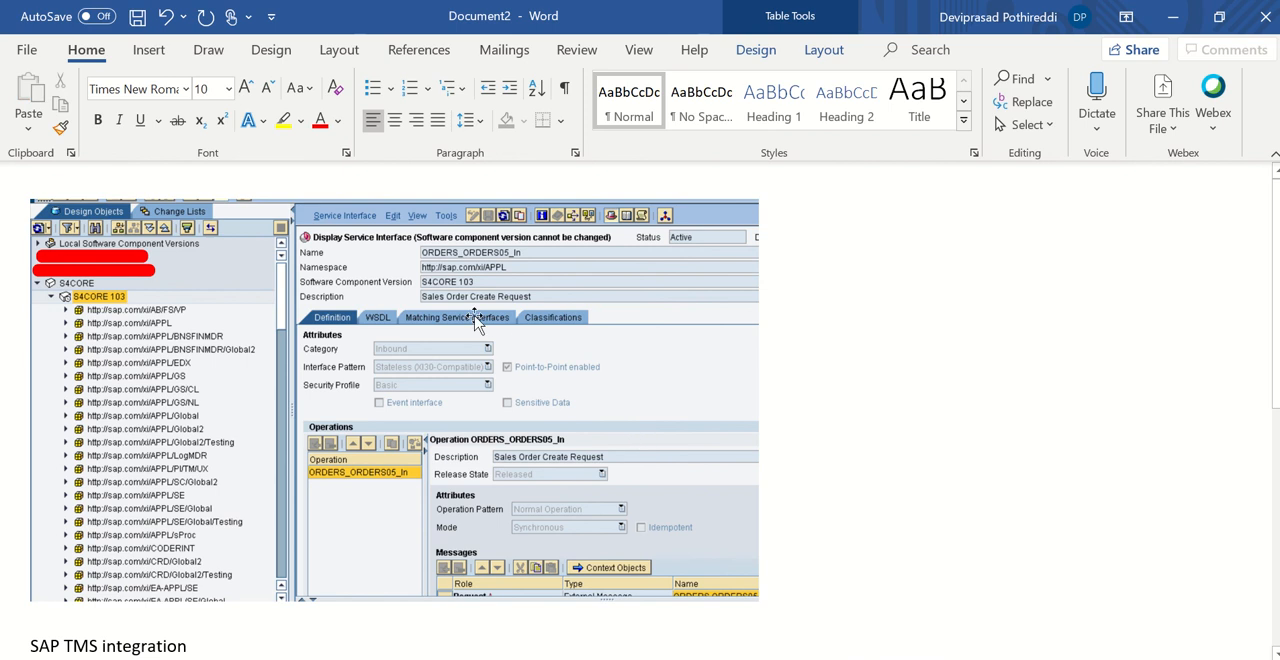
Step: Scroll the Word notes down to the namespace list under 'SAP TMS integration'
{"action": "scroll", "scroll_direction": "down", "scroll_amount": 3}
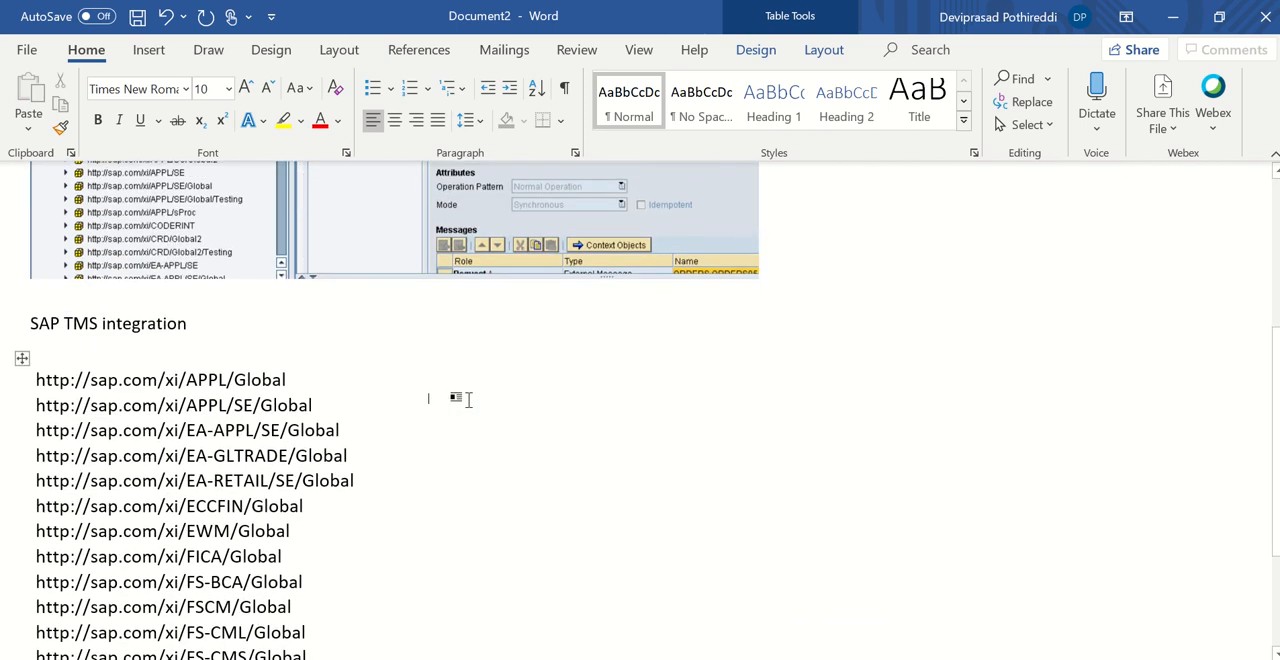